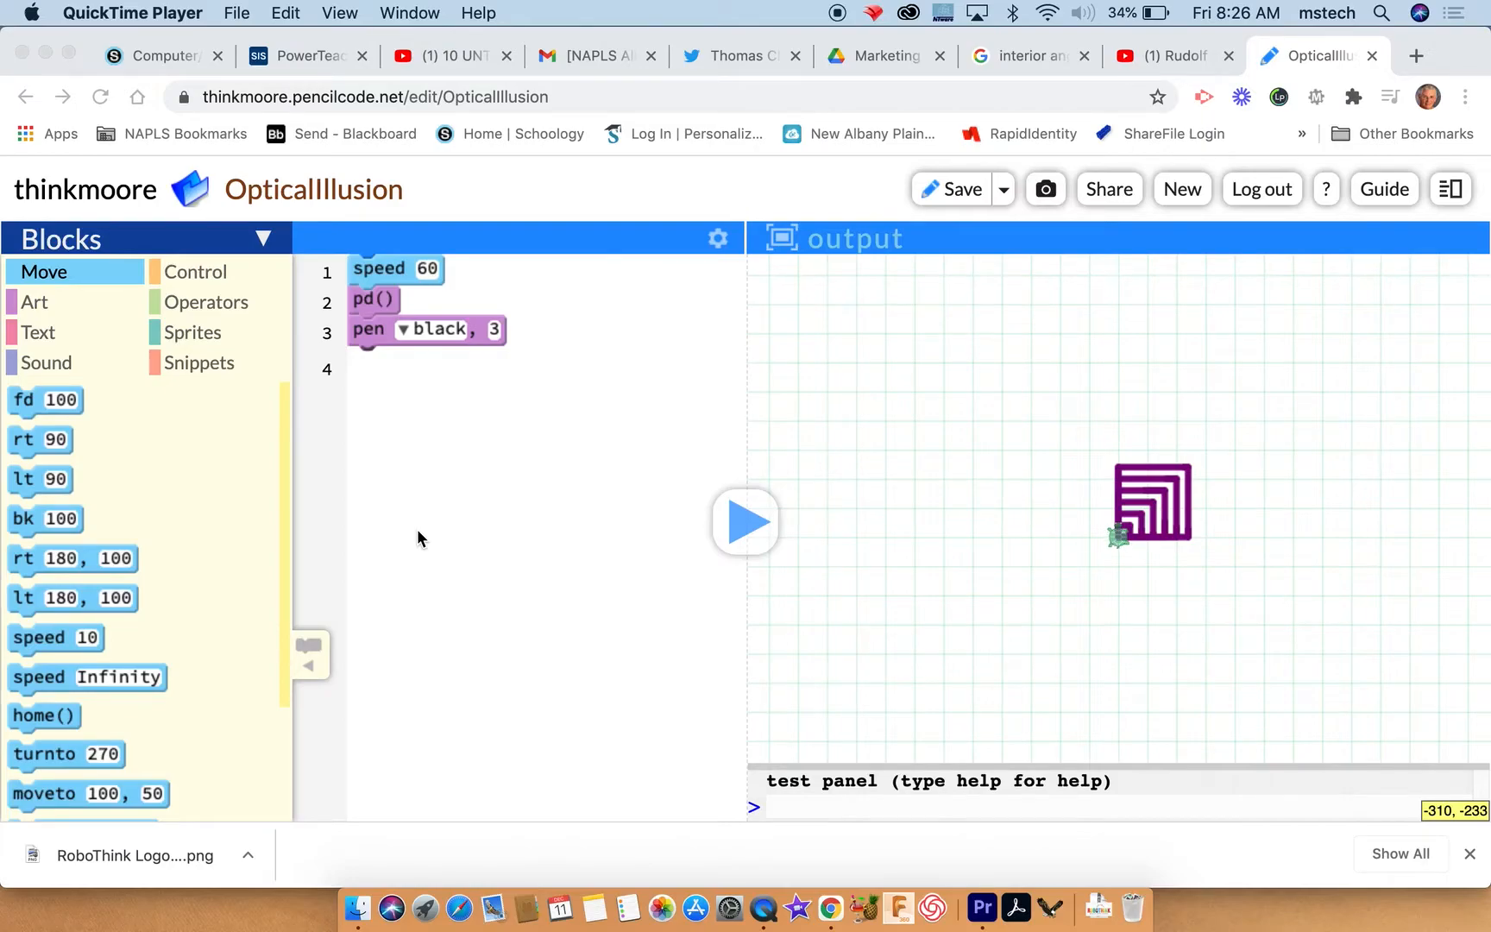
pyautogui.moveTo(438, 537)
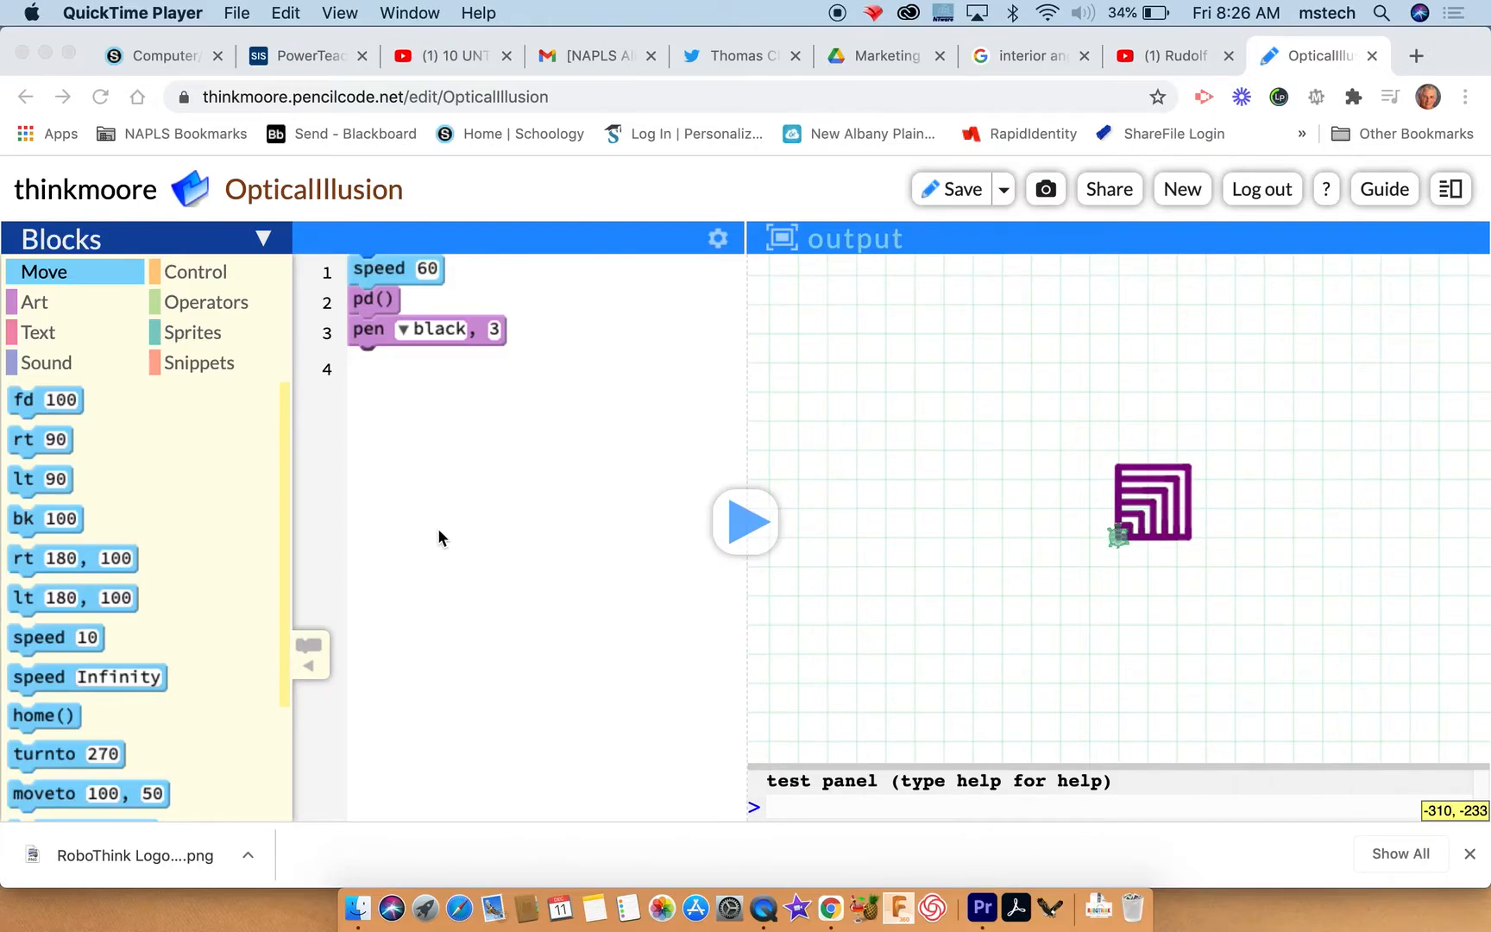
pyautogui.moveTo(1146, 557)
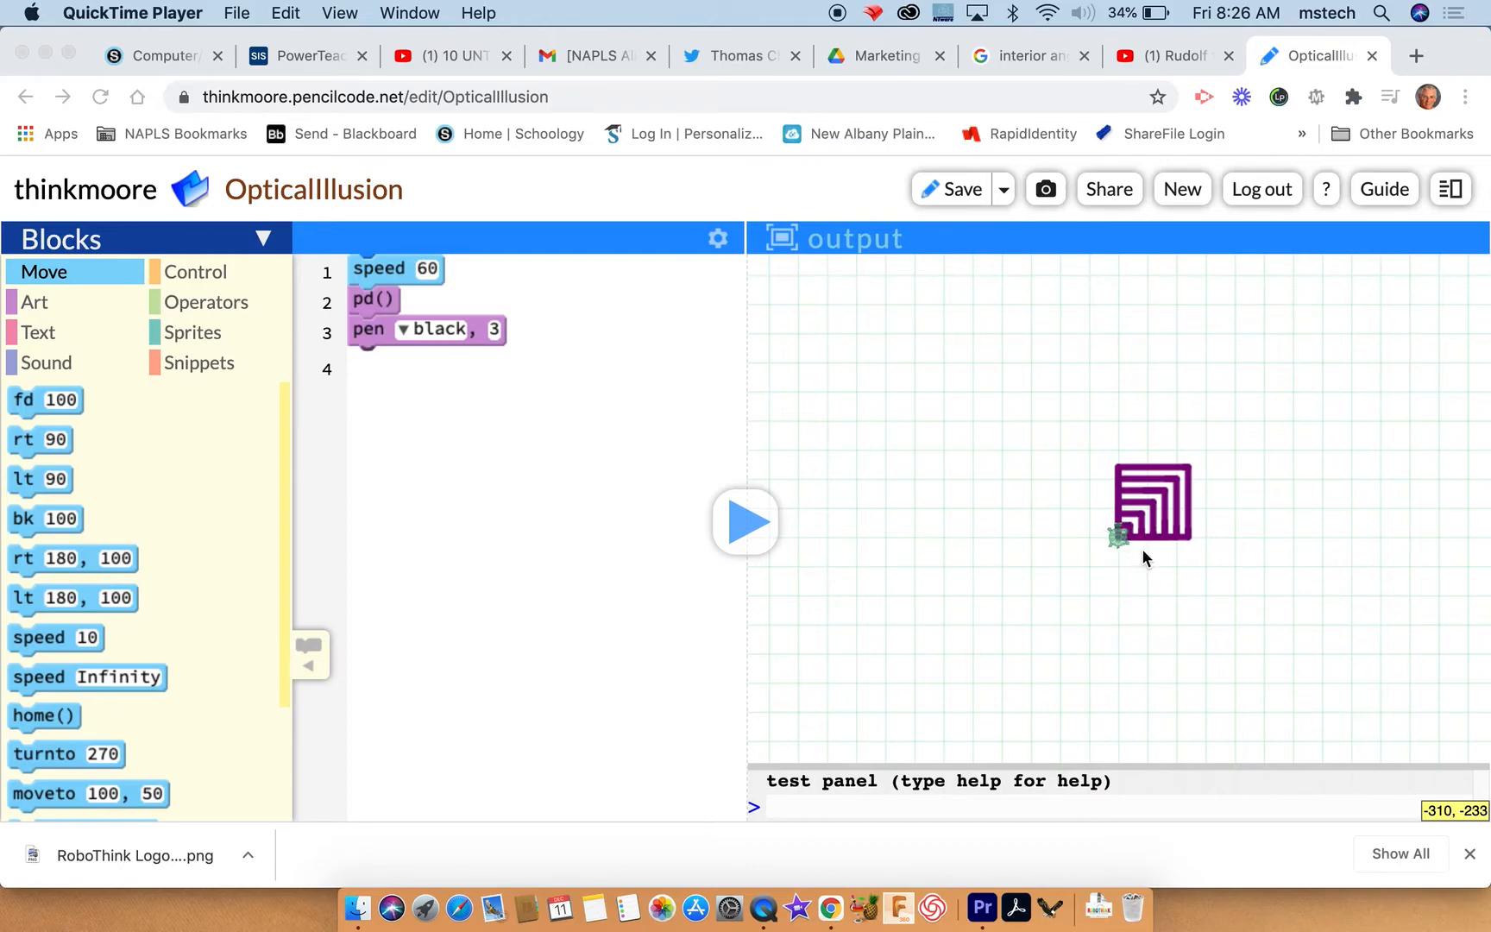
pyautogui.moveTo(1136, 552)
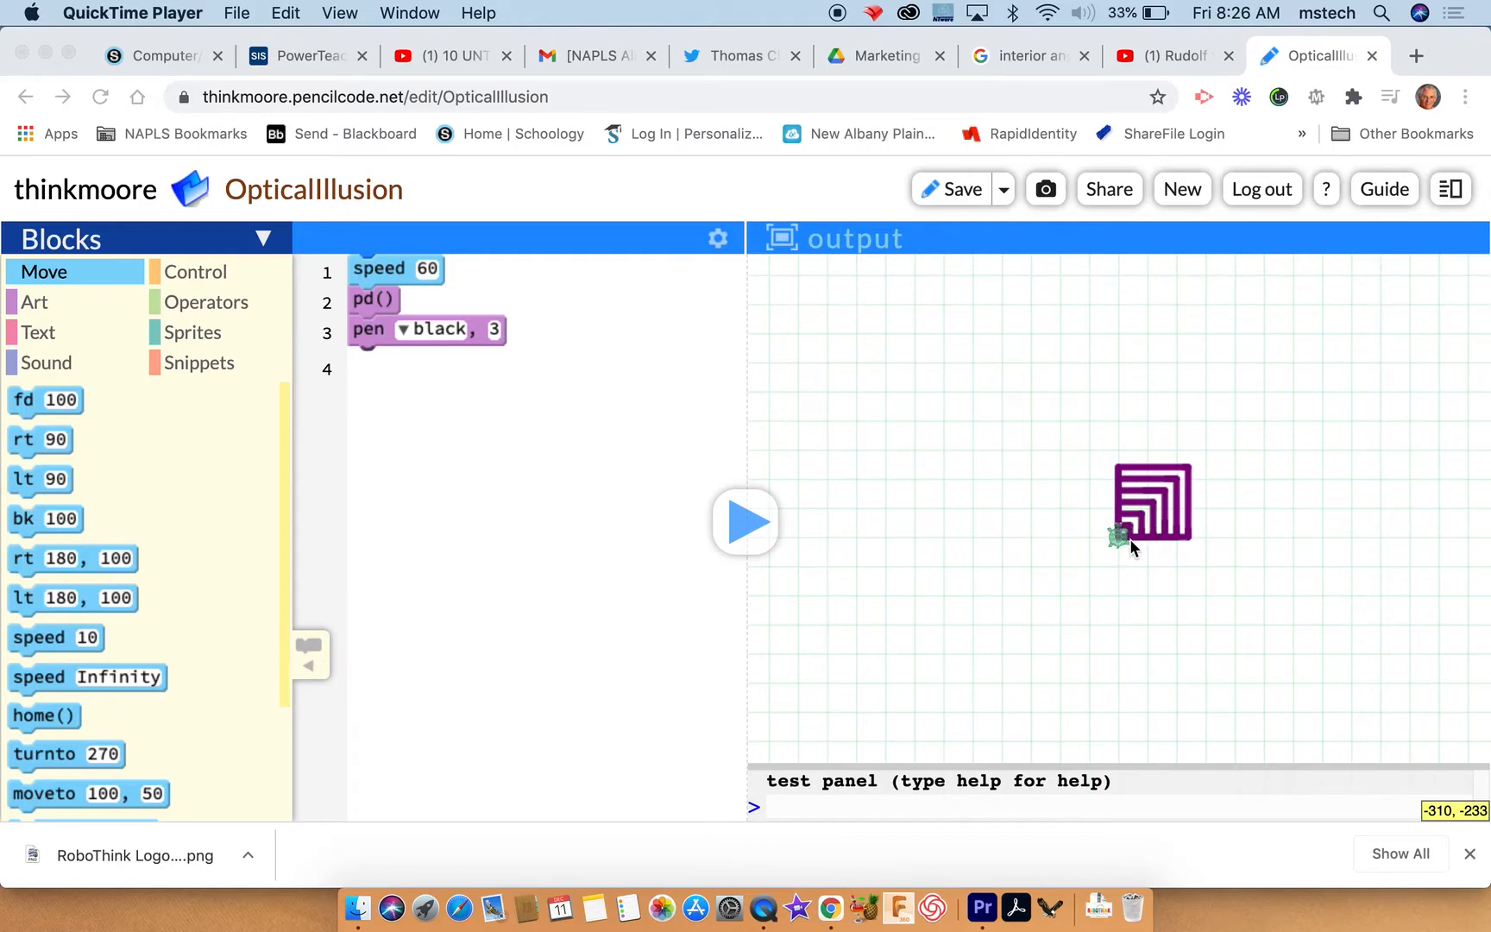
pyautogui.moveTo(1150, 510)
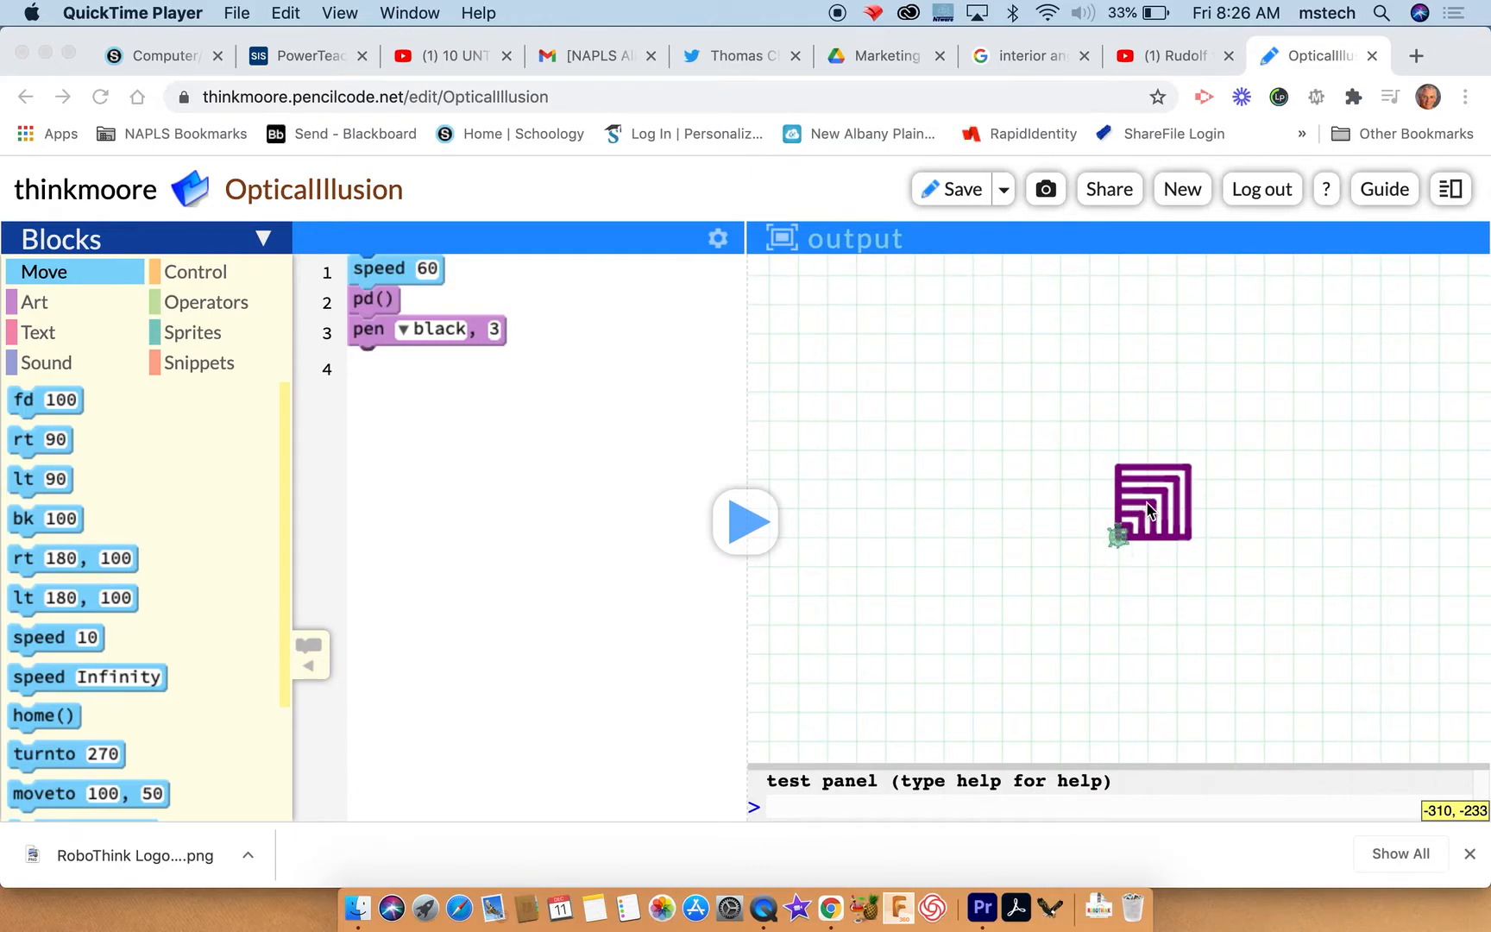
pyautogui.moveTo(1139, 500)
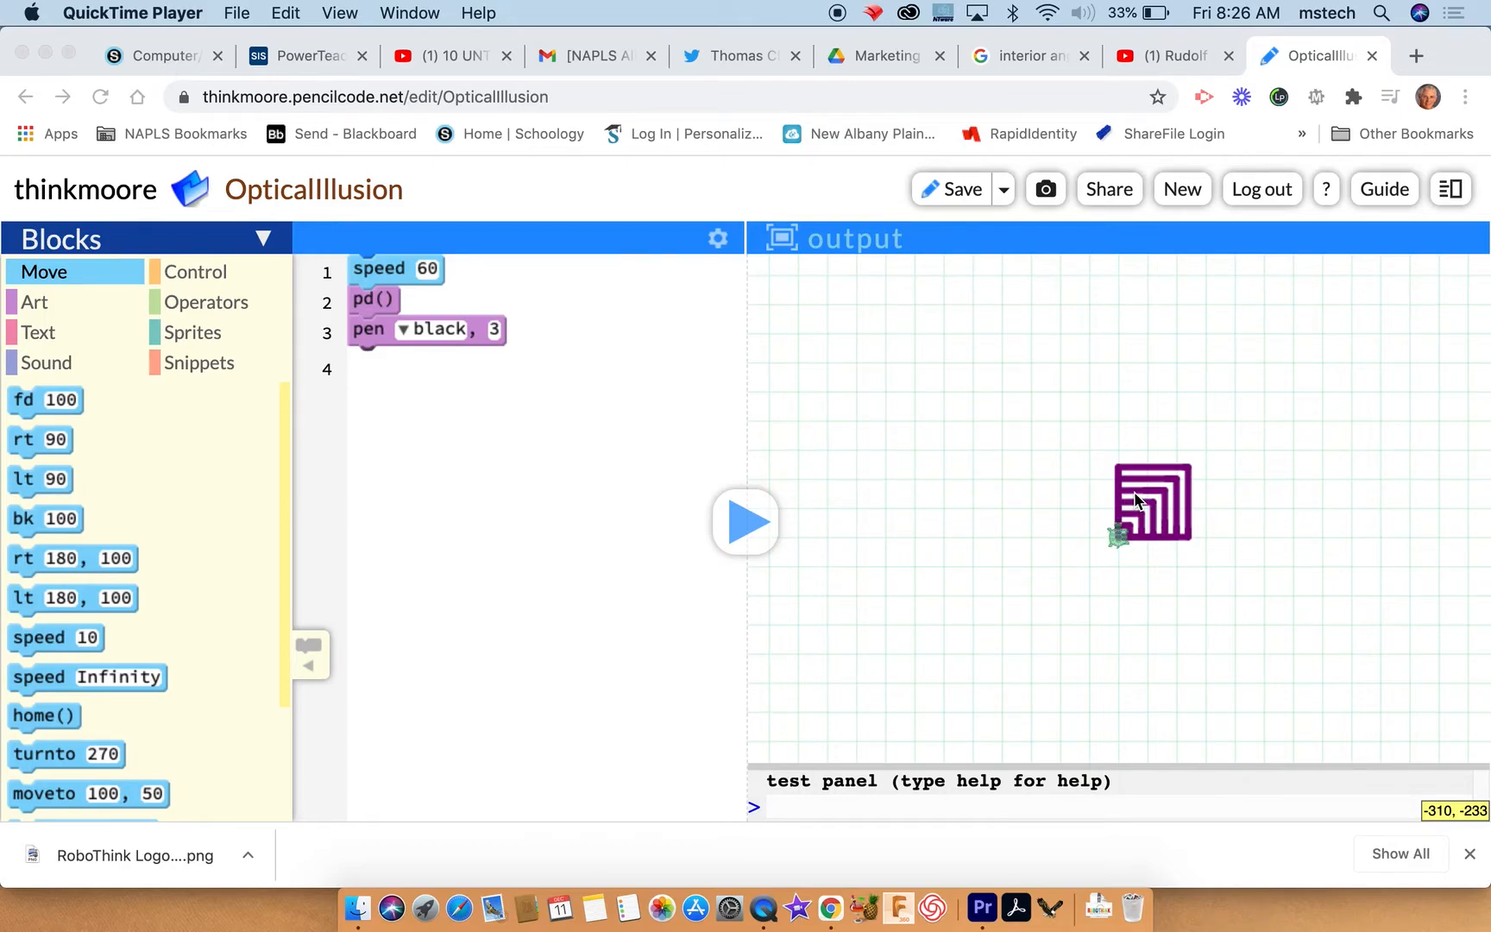
pyautogui.moveTo(1123, 545)
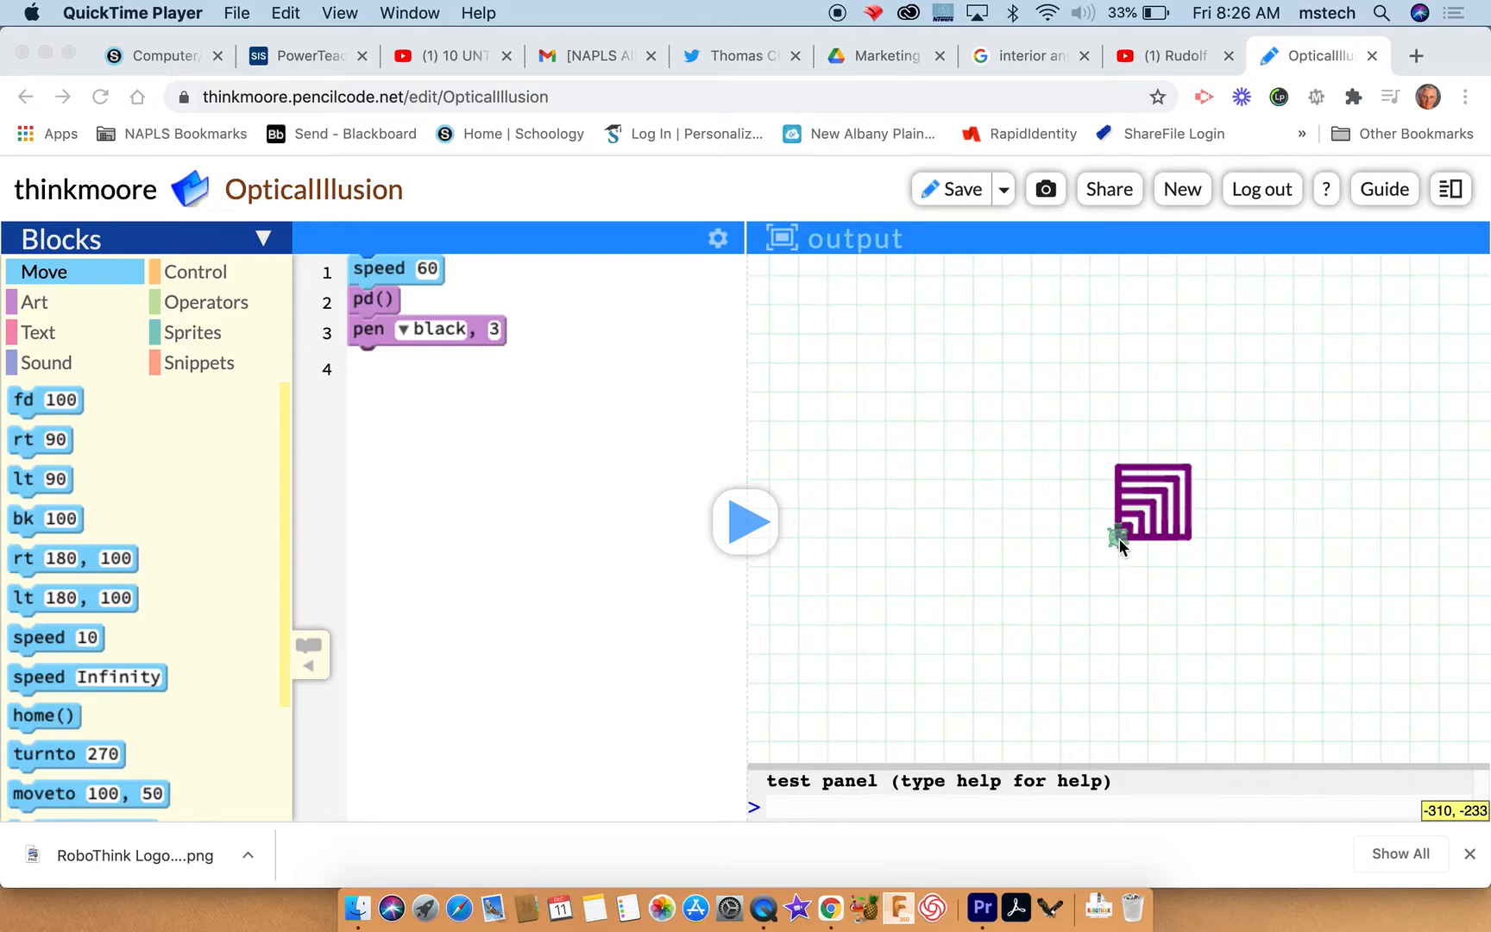
pyautogui.moveTo(1133, 548)
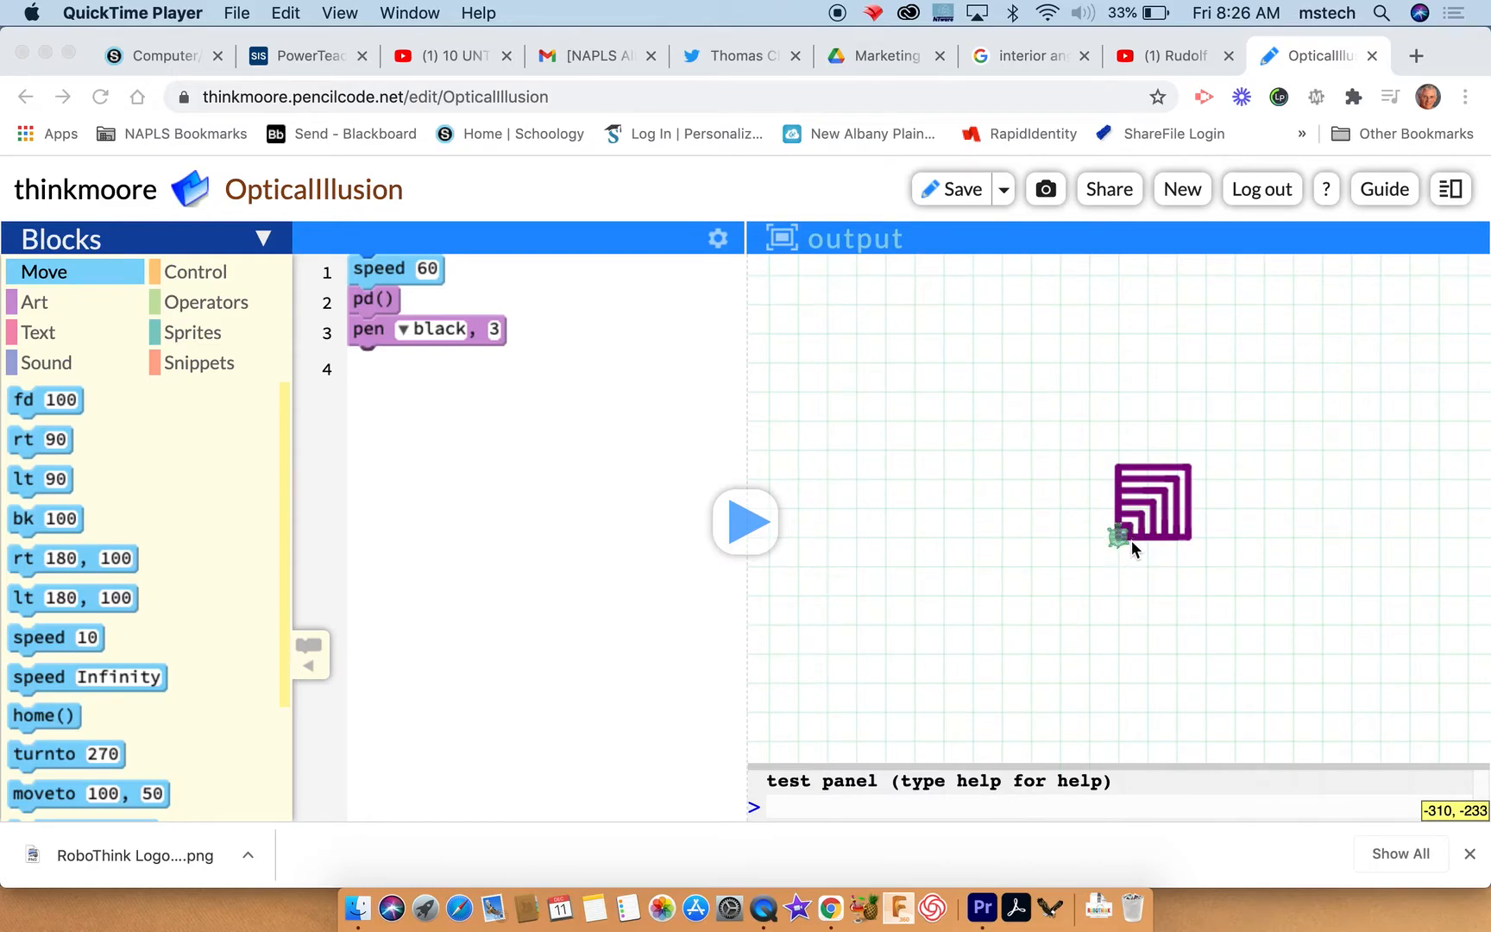
pyautogui.moveTo(1130, 541)
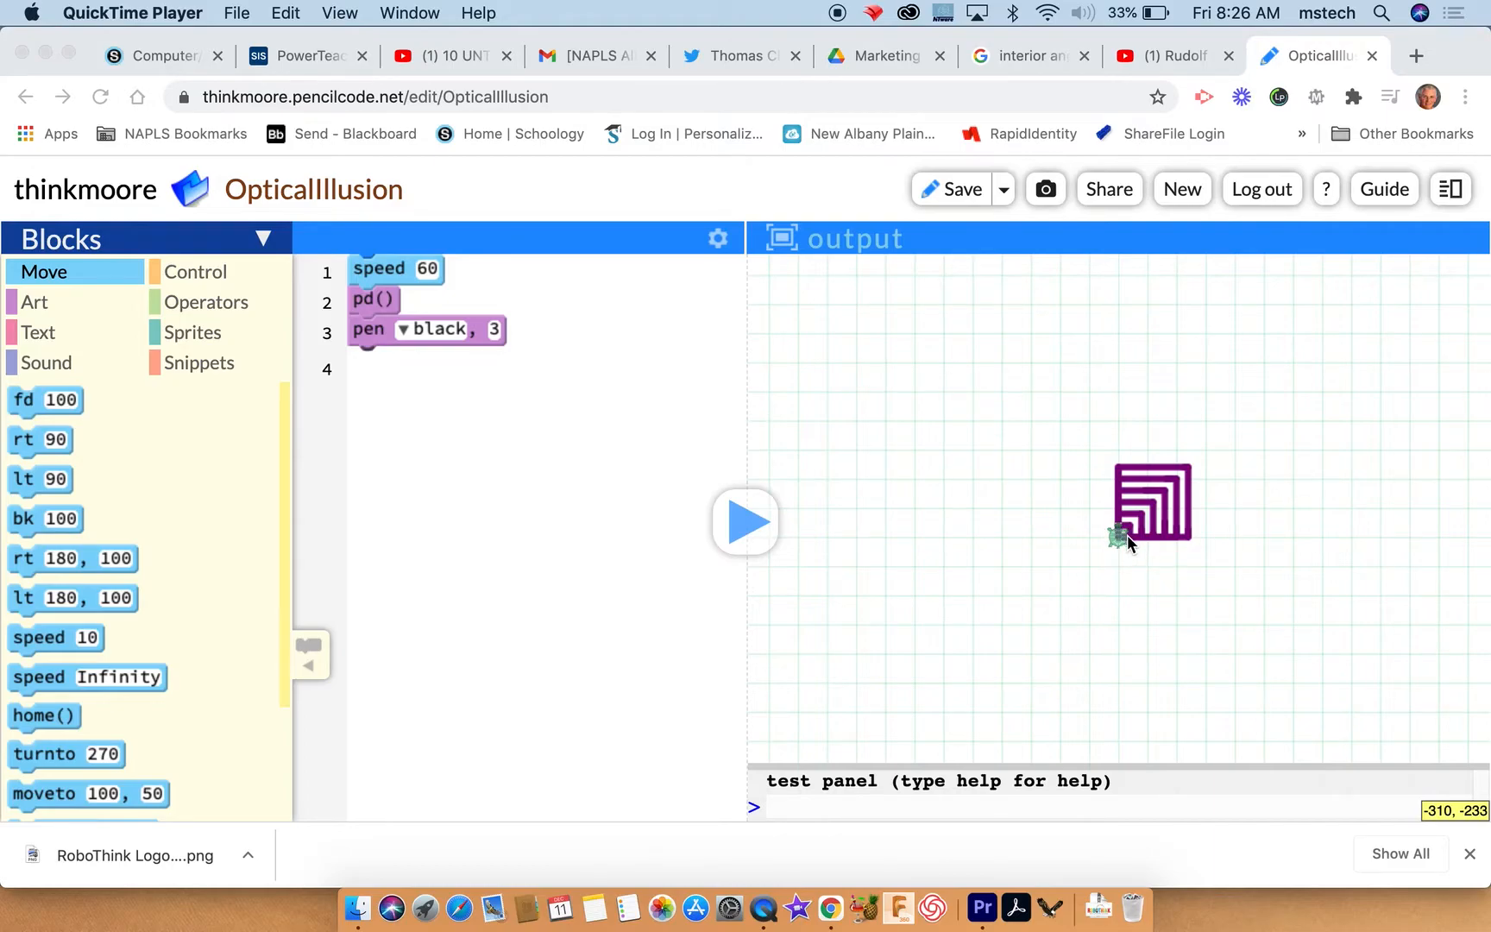
pyautogui.moveTo(1145, 544)
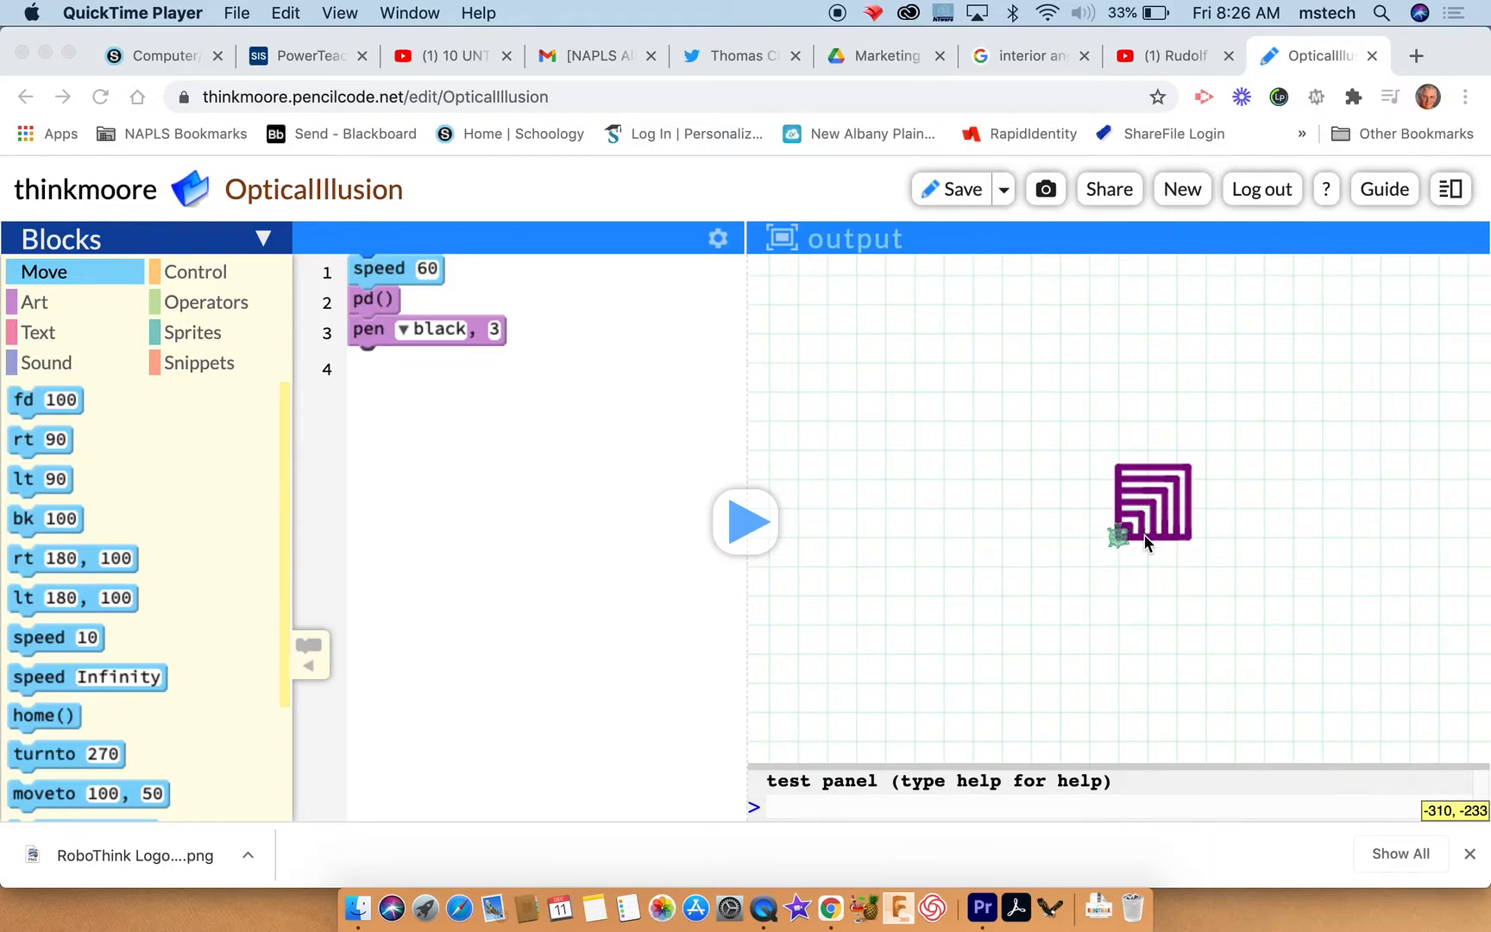
pyautogui.moveTo(1136, 528)
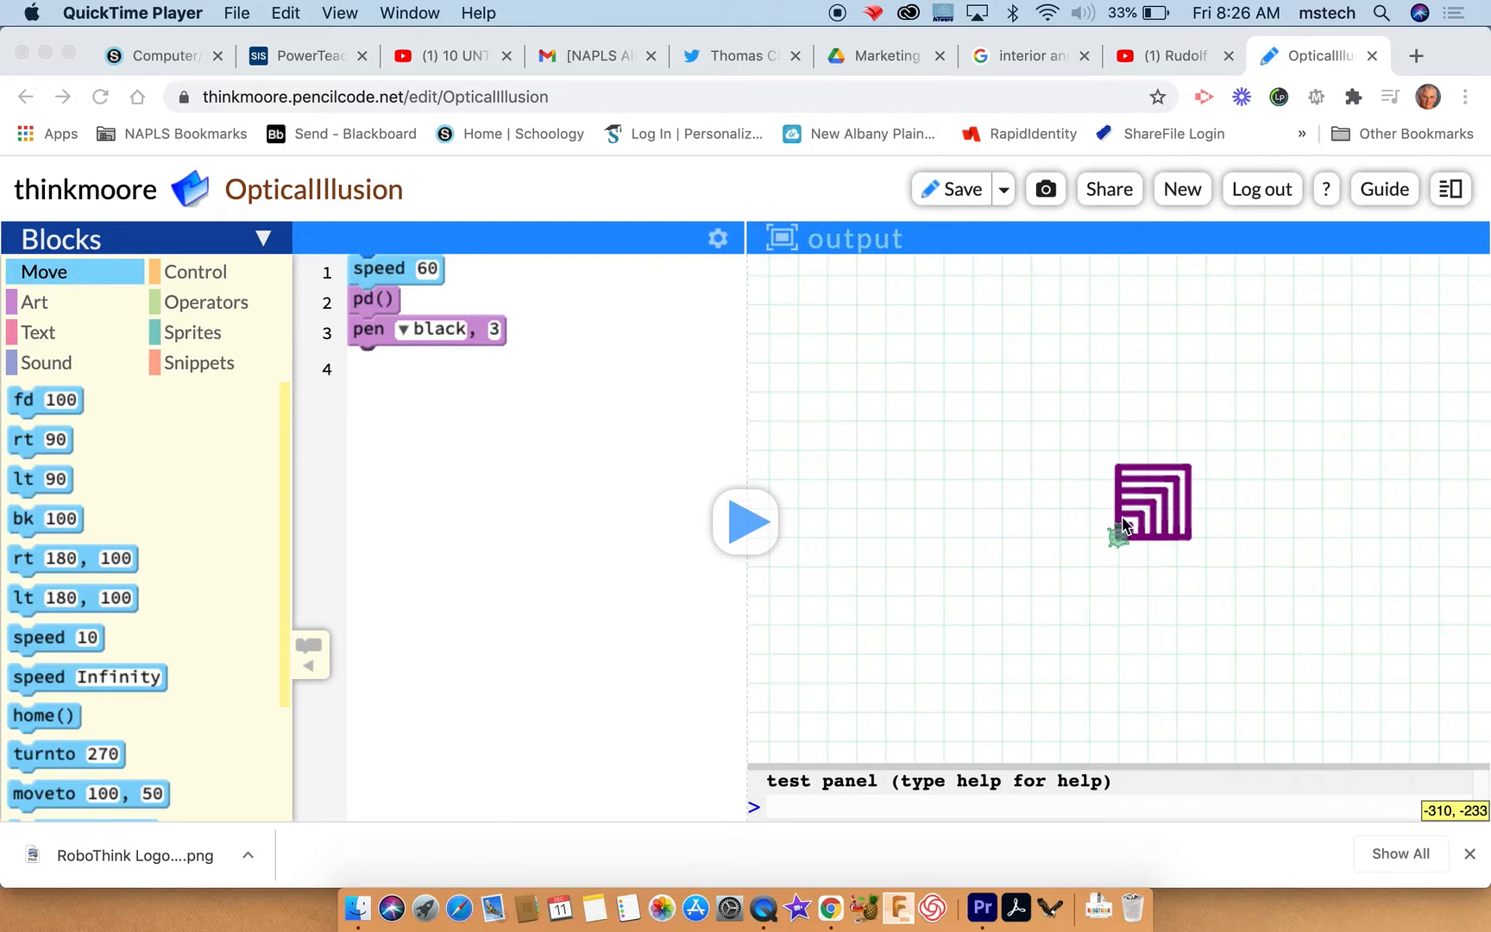
pyautogui.moveTo(1157, 542)
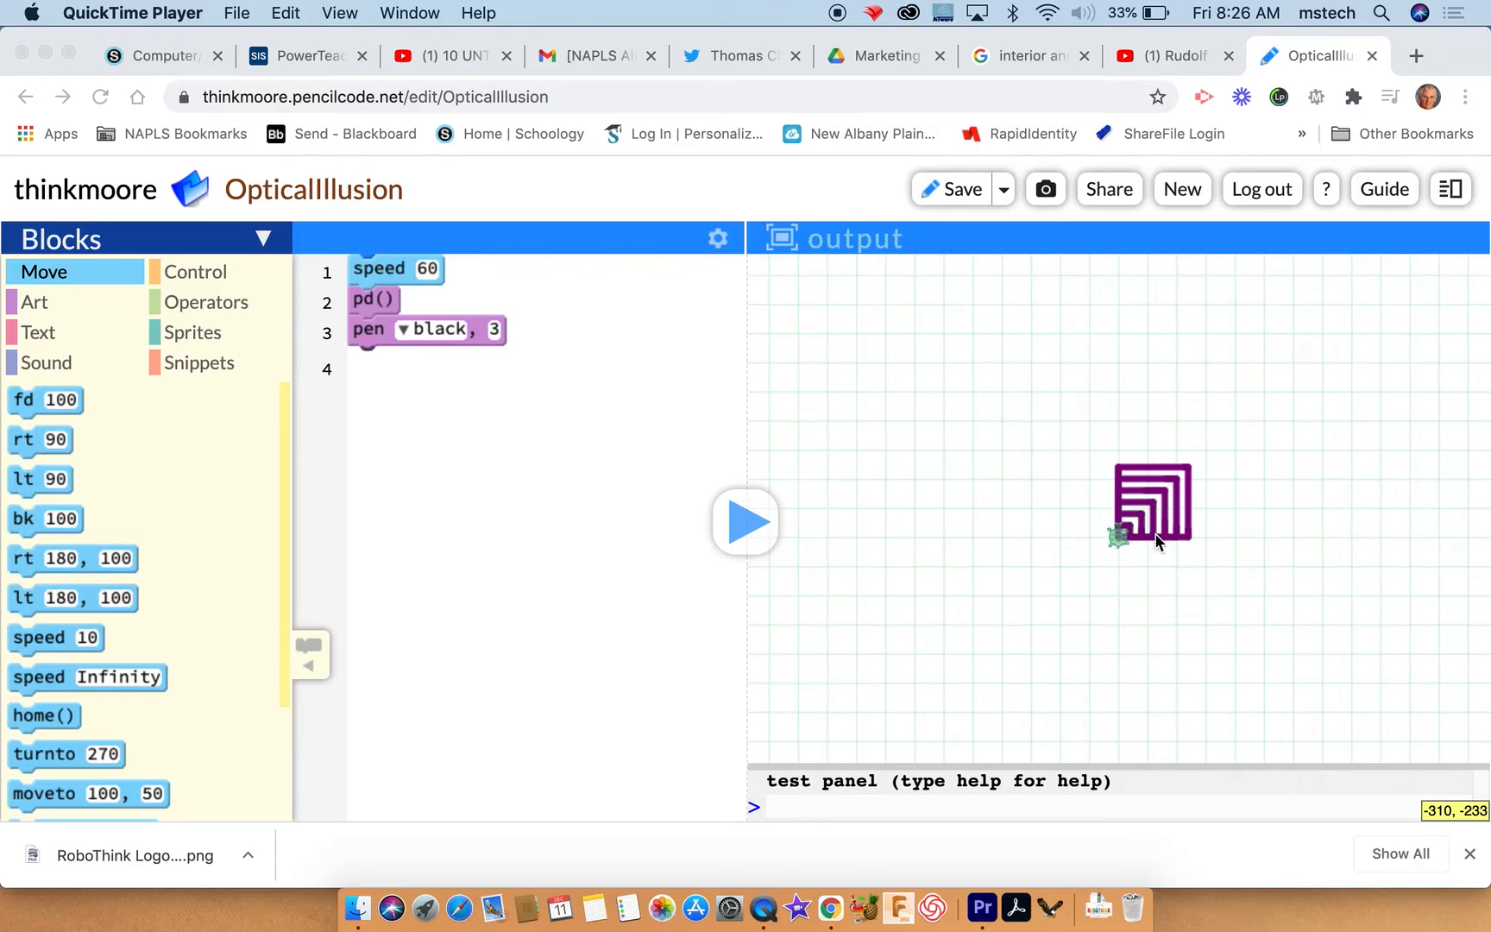
pyautogui.moveTo(1171, 519)
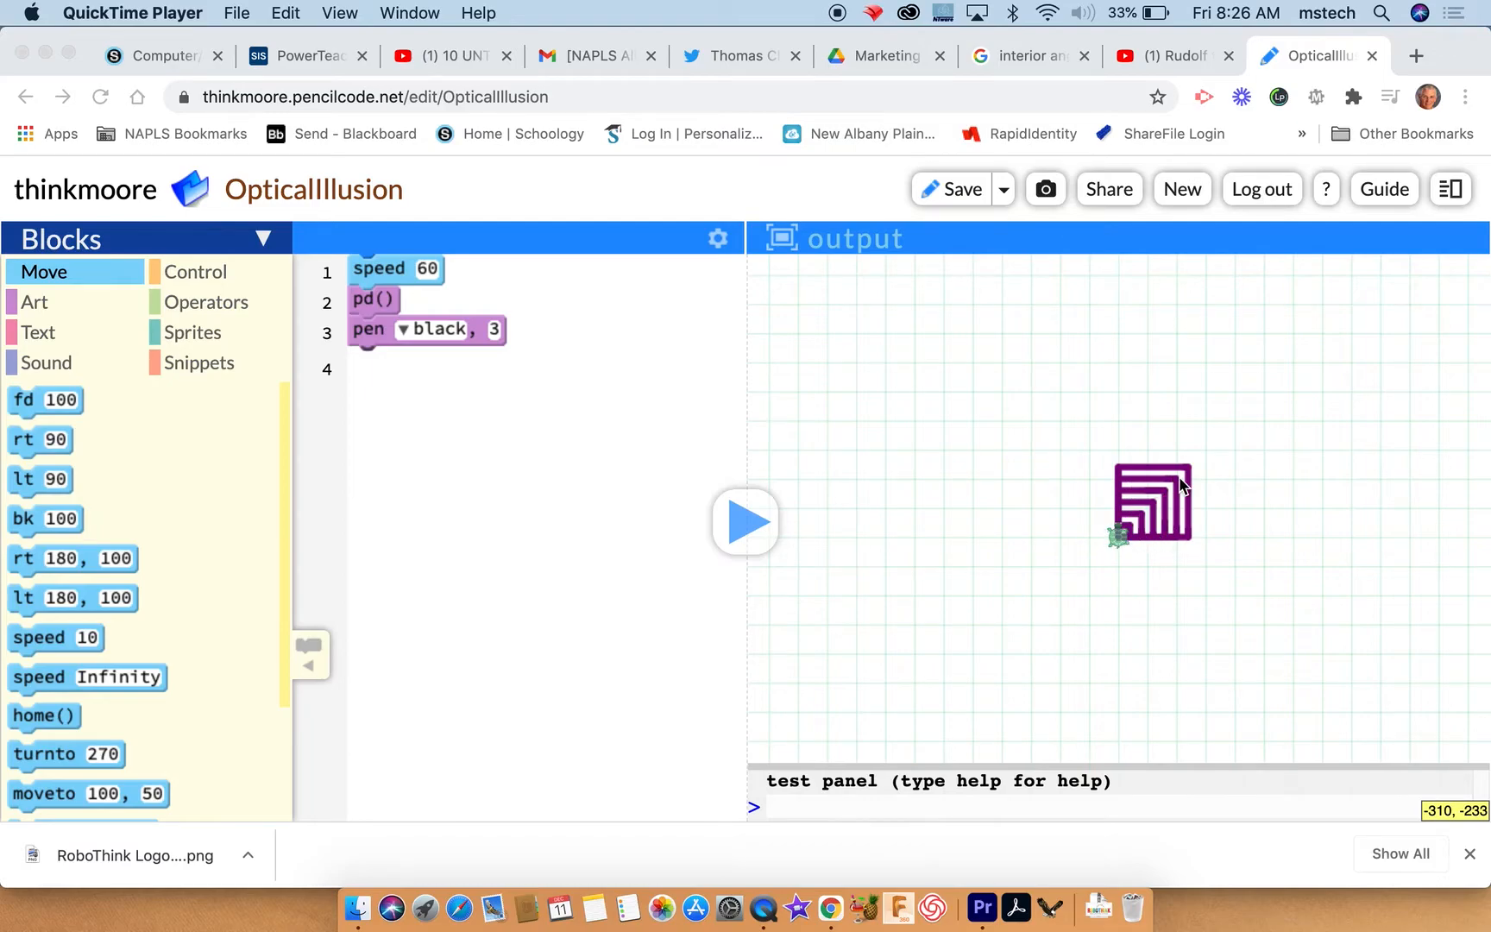
pyautogui.moveTo(1168, 543)
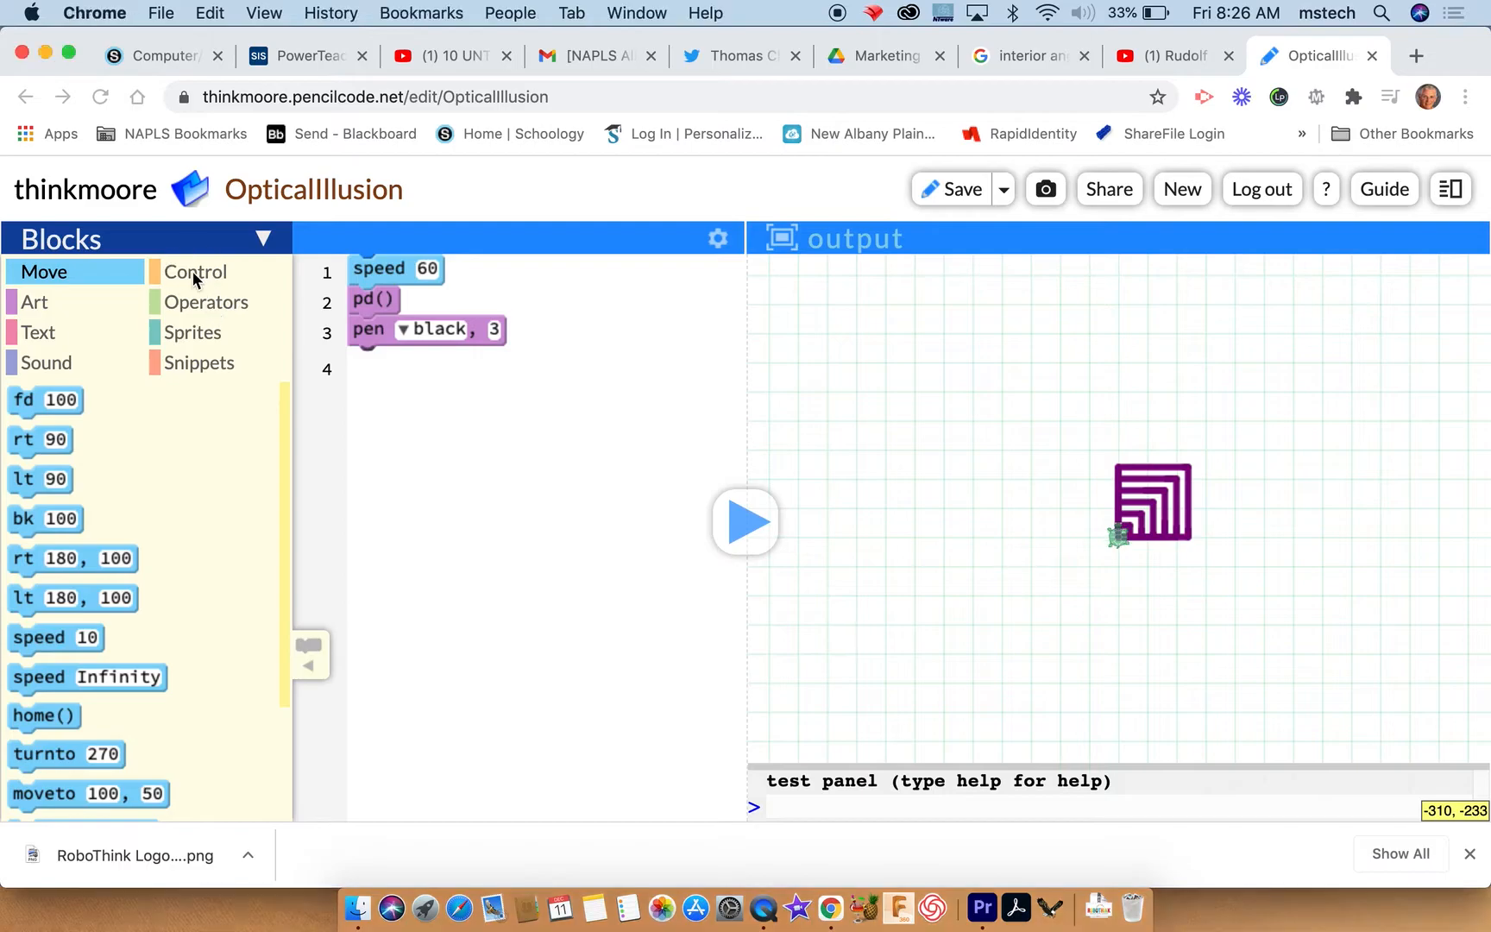
# Fill the 1..4 loop with fd x and rt 90, then run it to draw a tiny square.
pyautogui.click(195, 271)
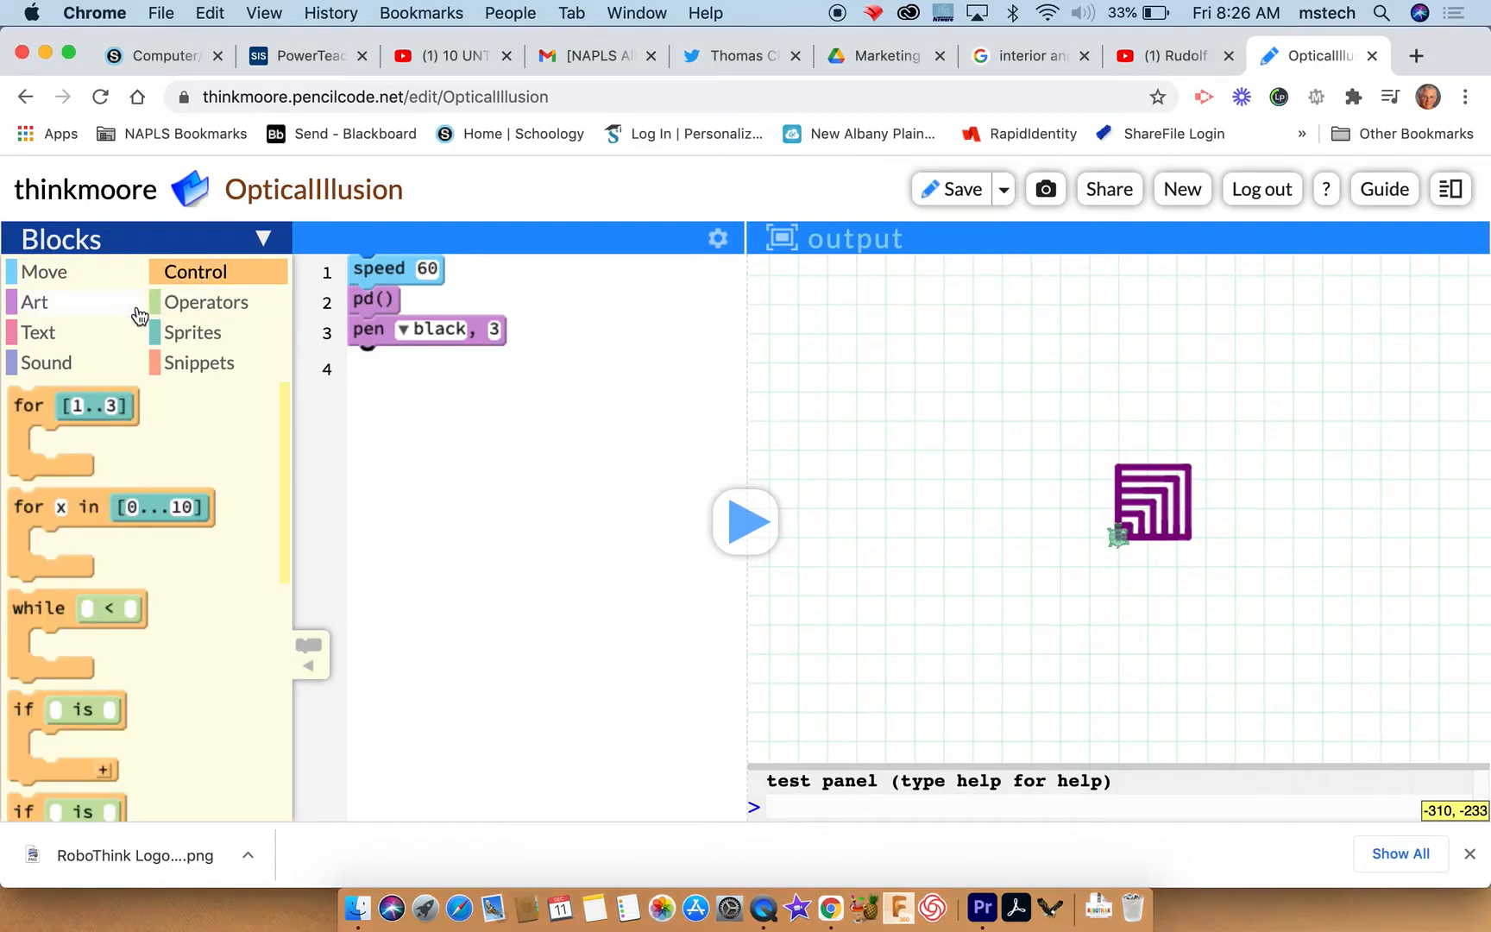
pyautogui.click(205, 302)
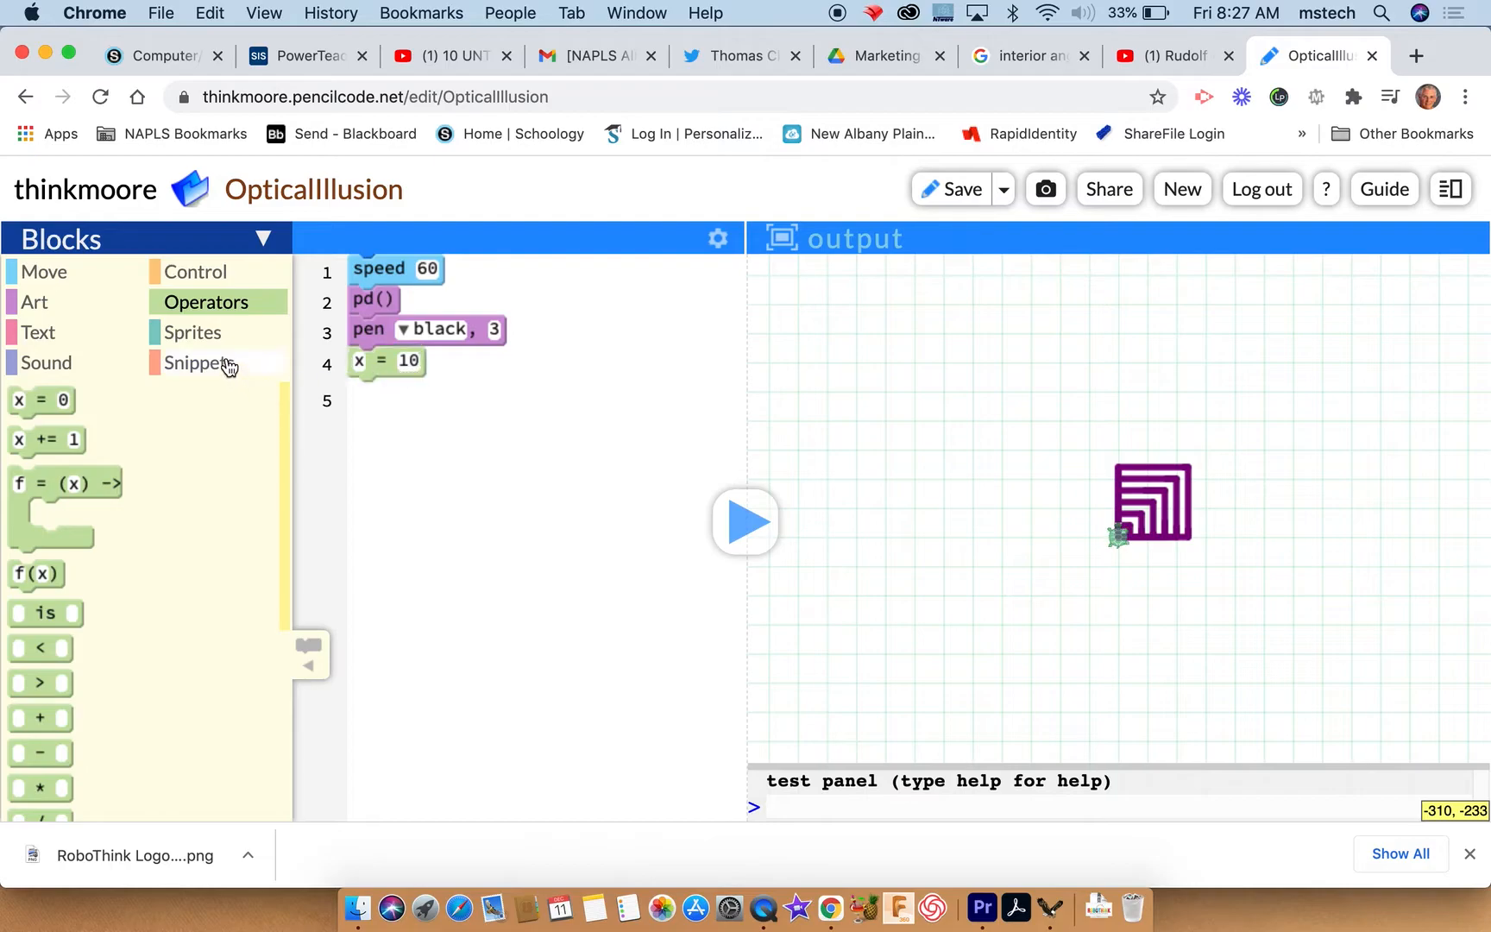
pyautogui.click(195, 272)
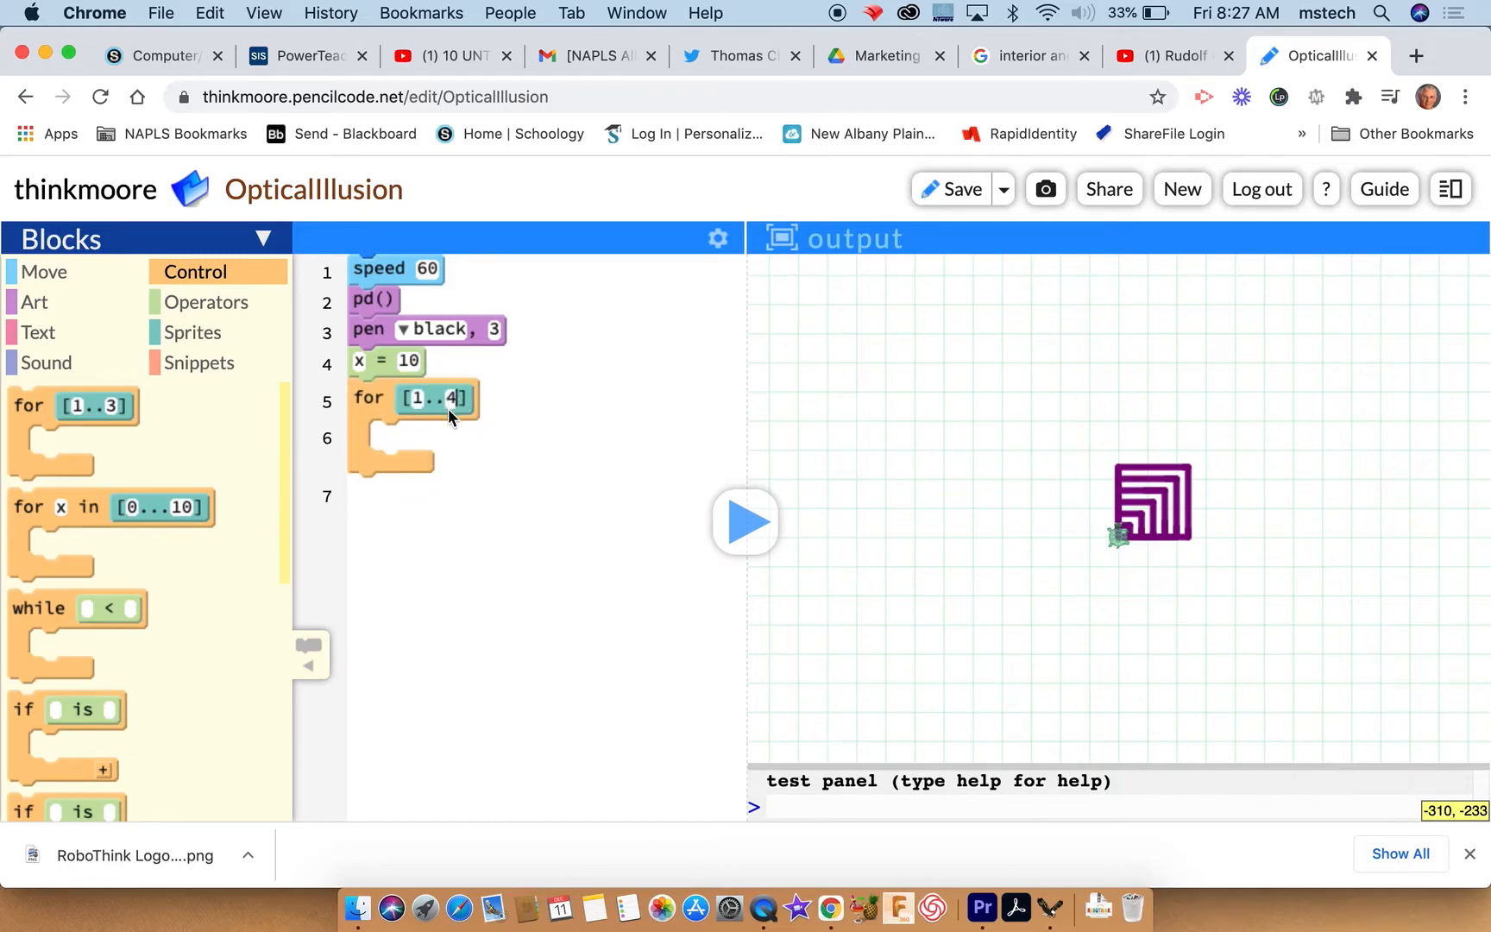
pyautogui.moveTo(62, 290)
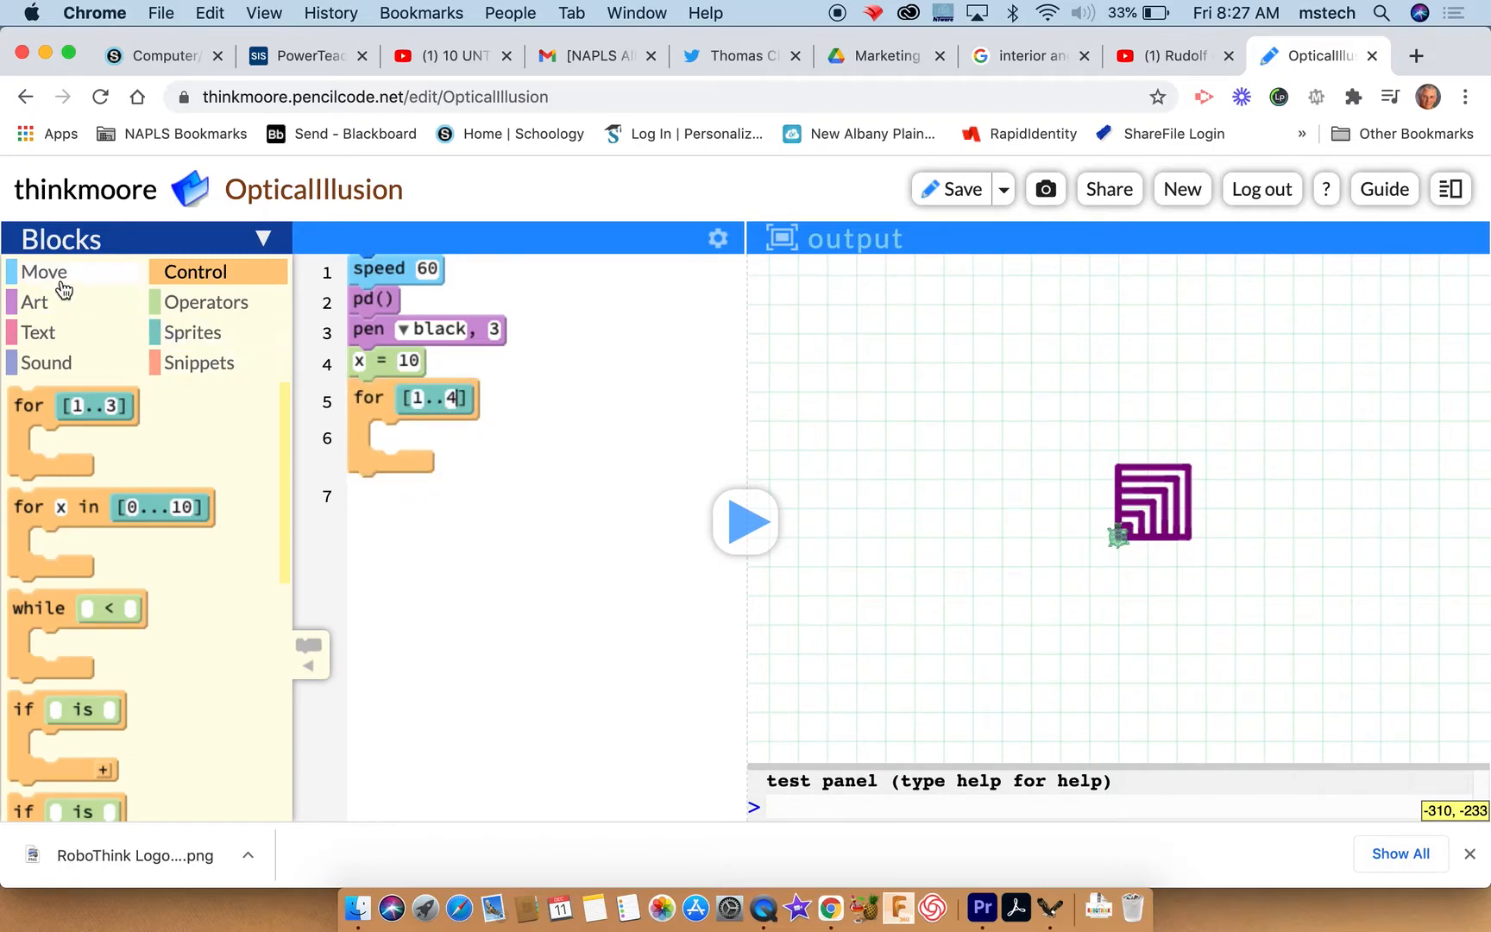
pyautogui.click(43, 272)
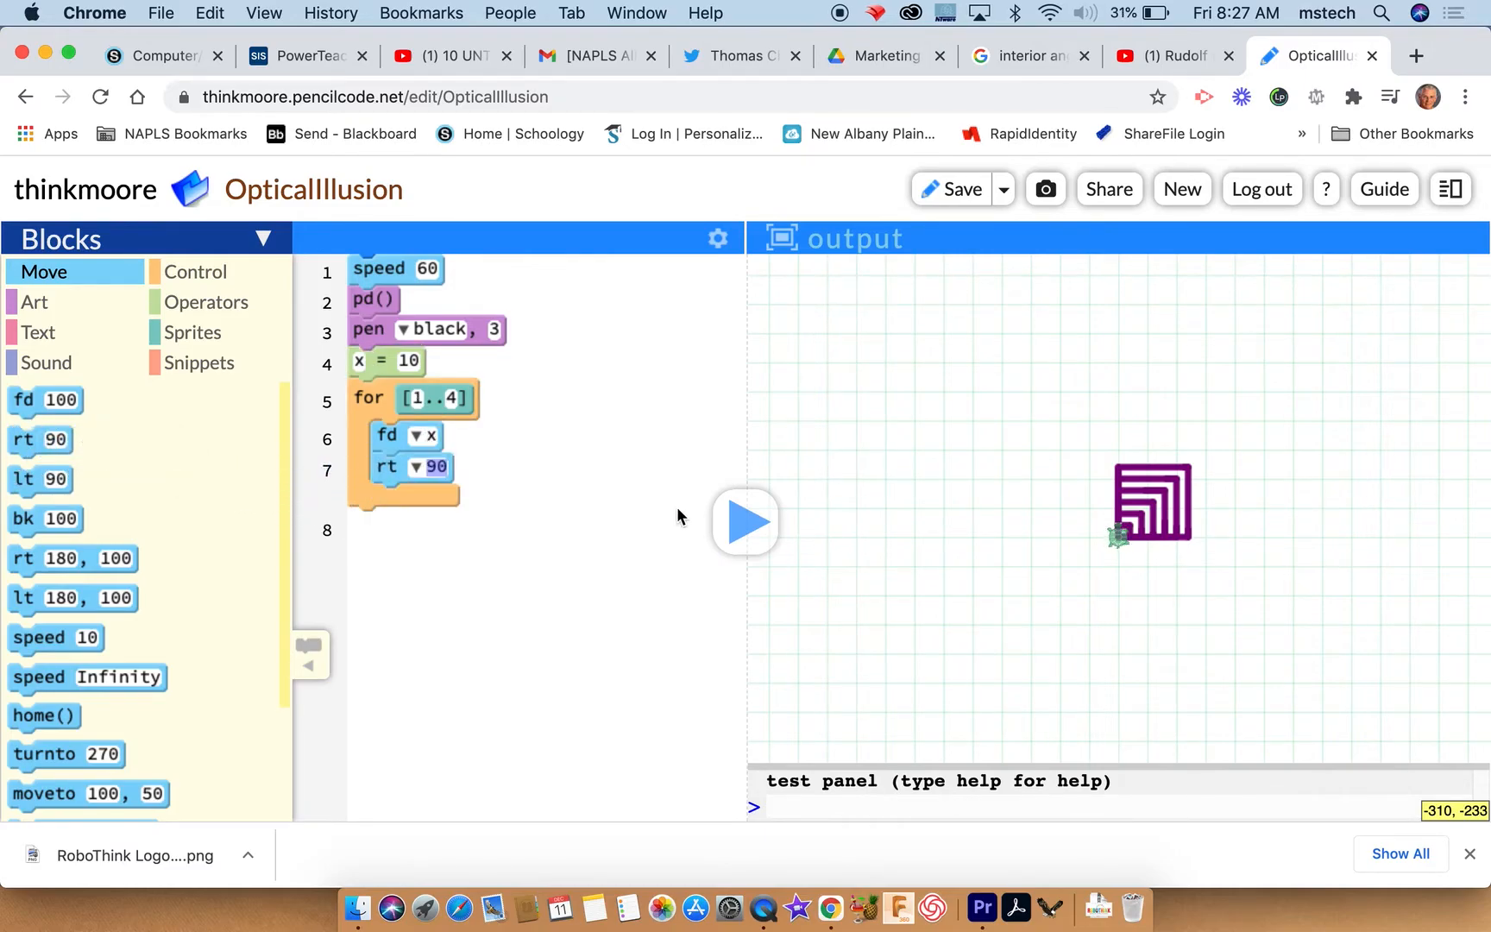
pyautogui.click(744, 521)
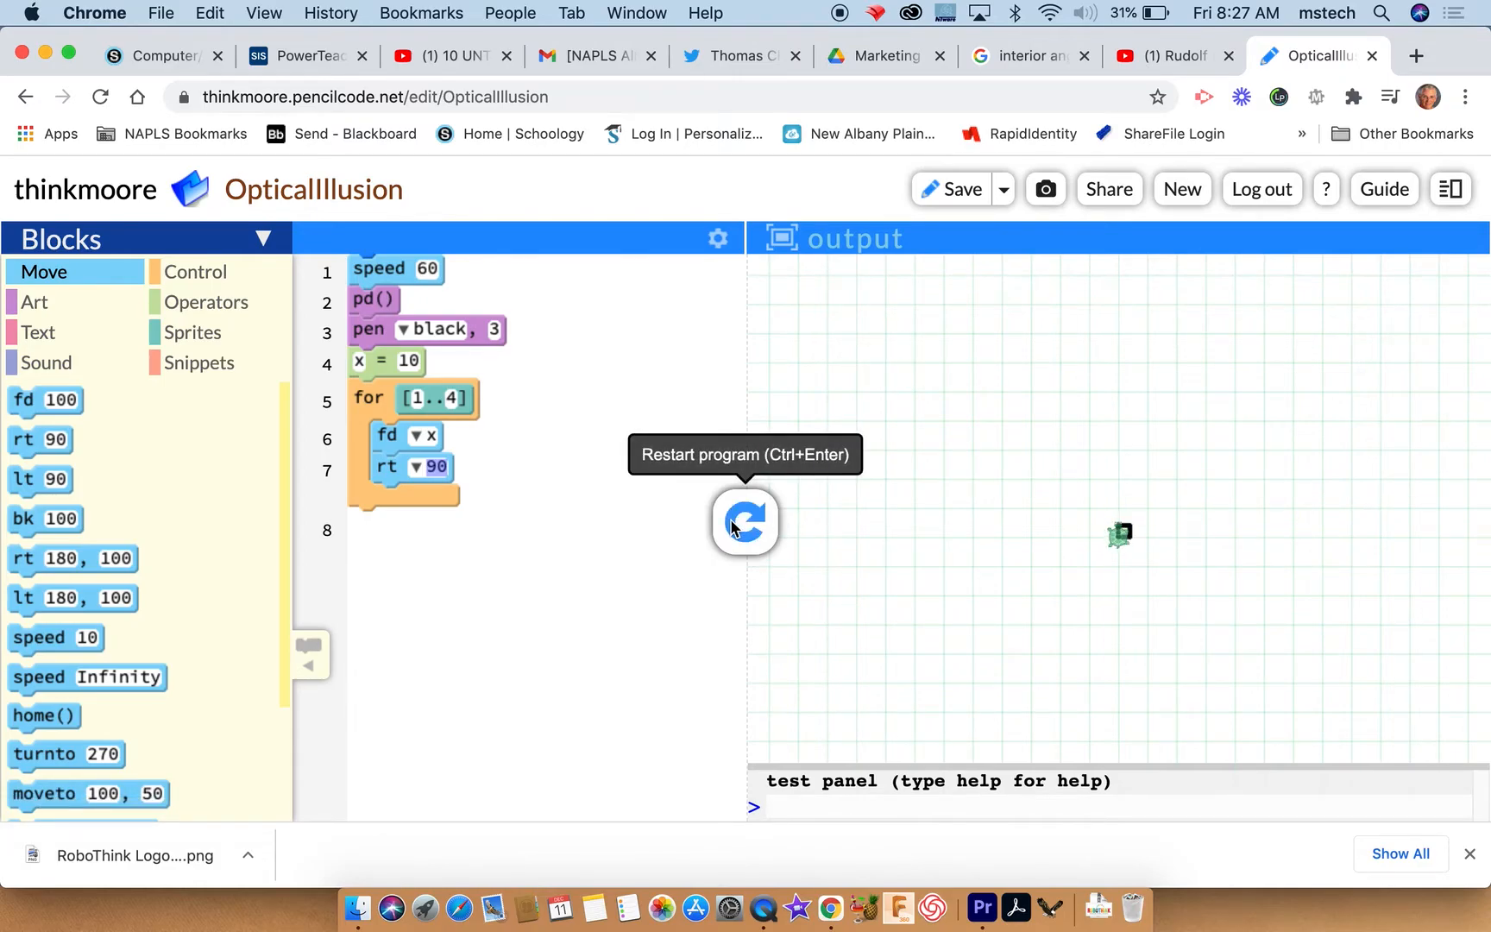
# Add x = x + 10 below the loop so x grows by 10 each pass.
pyautogui.click(743, 521)
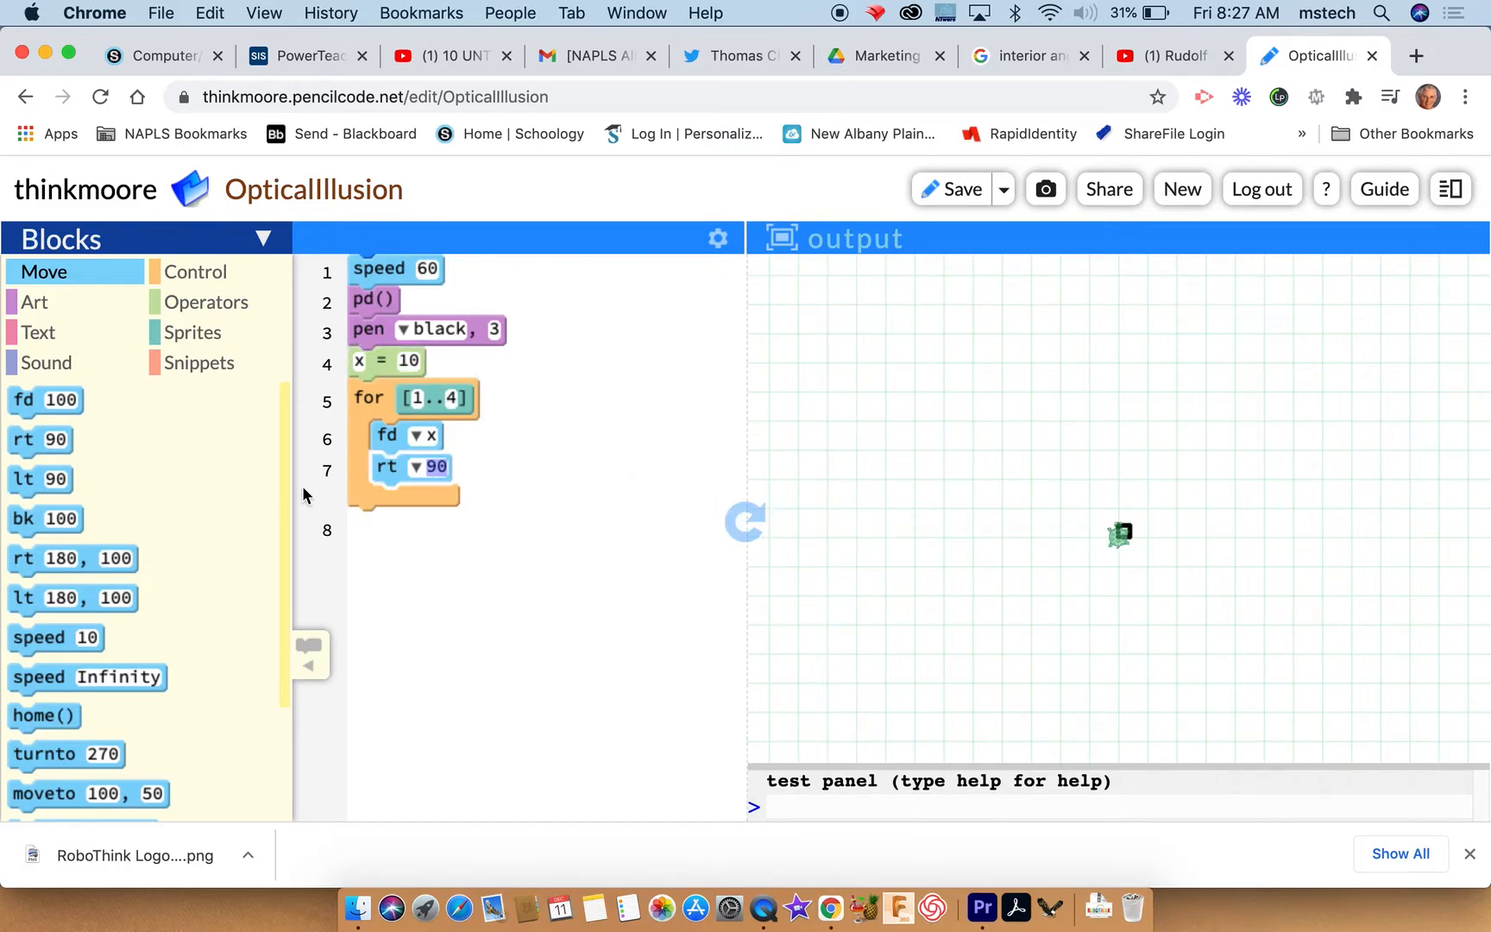
pyautogui.click(195, 273)
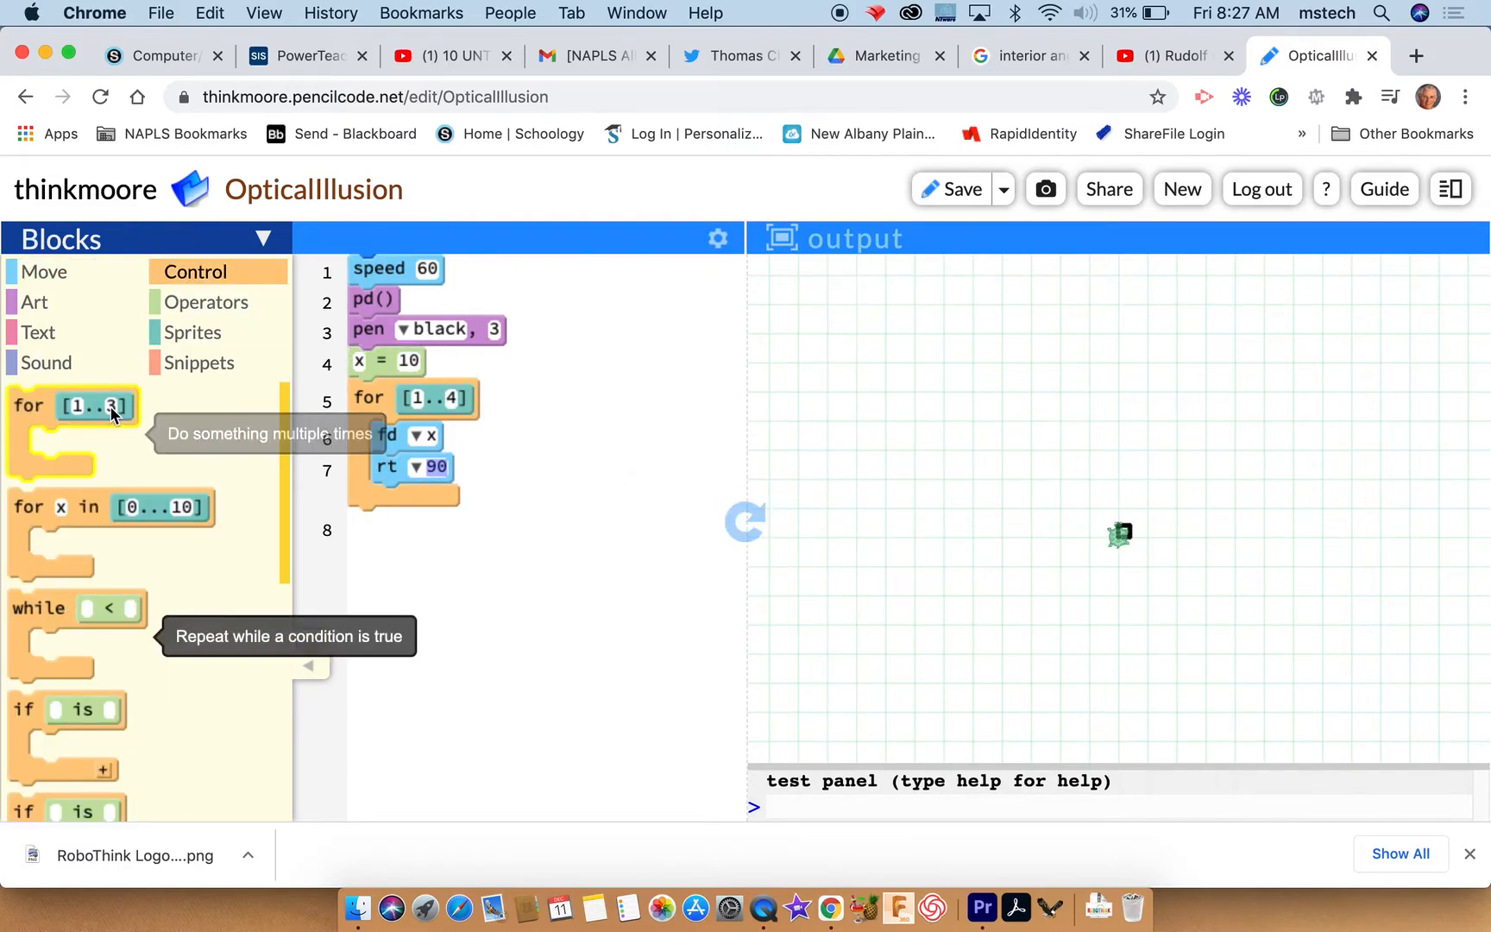
pyautogui.click(207, 302)
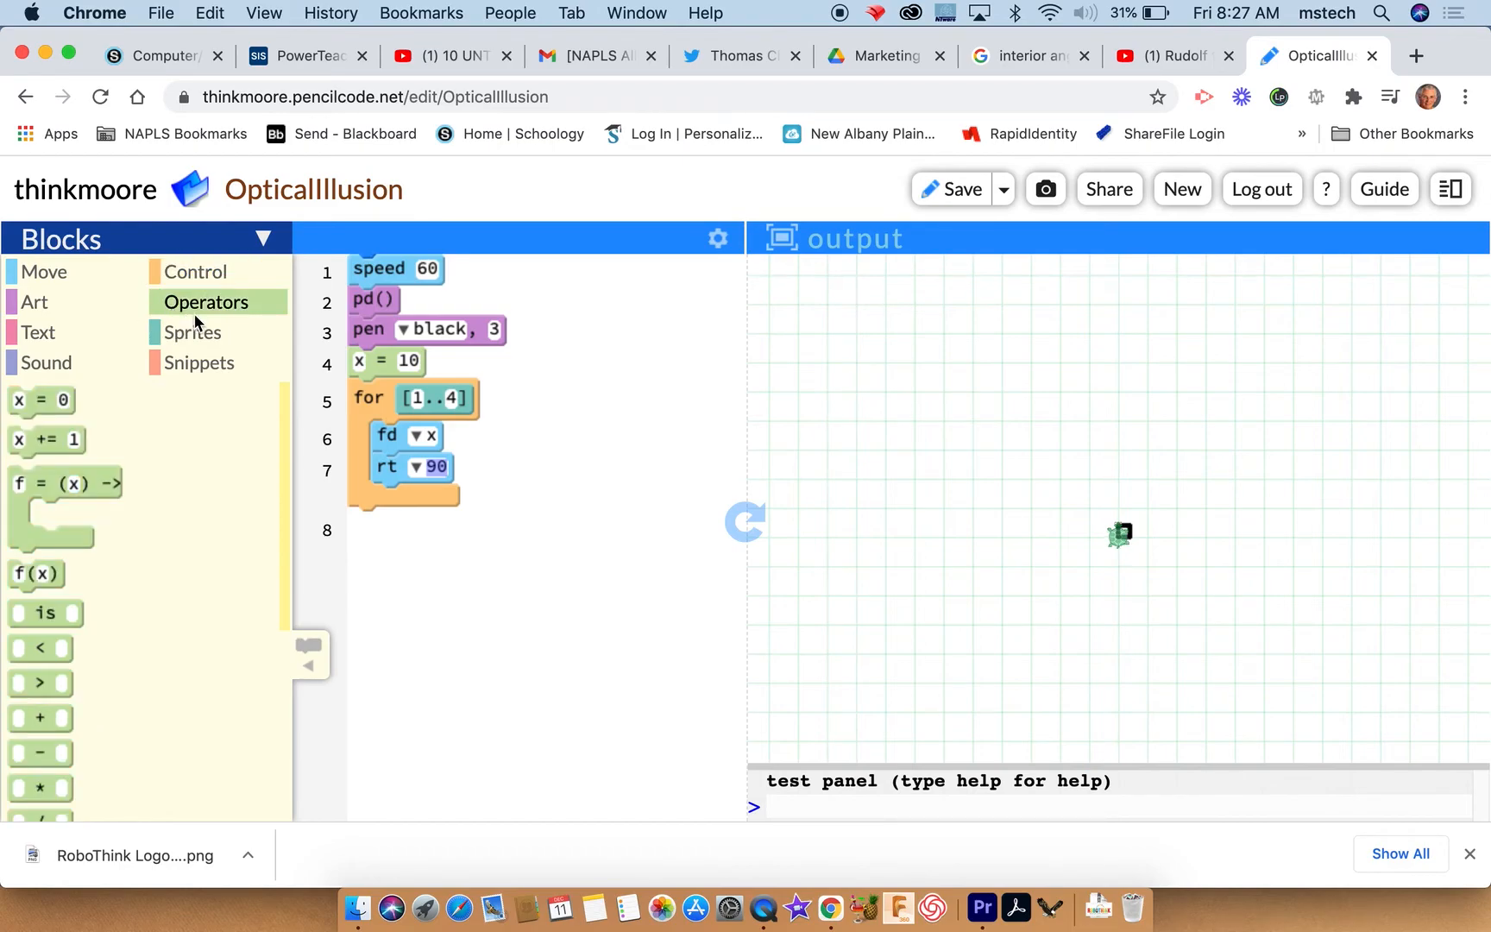
pyautogui.moveTo(38, 401)
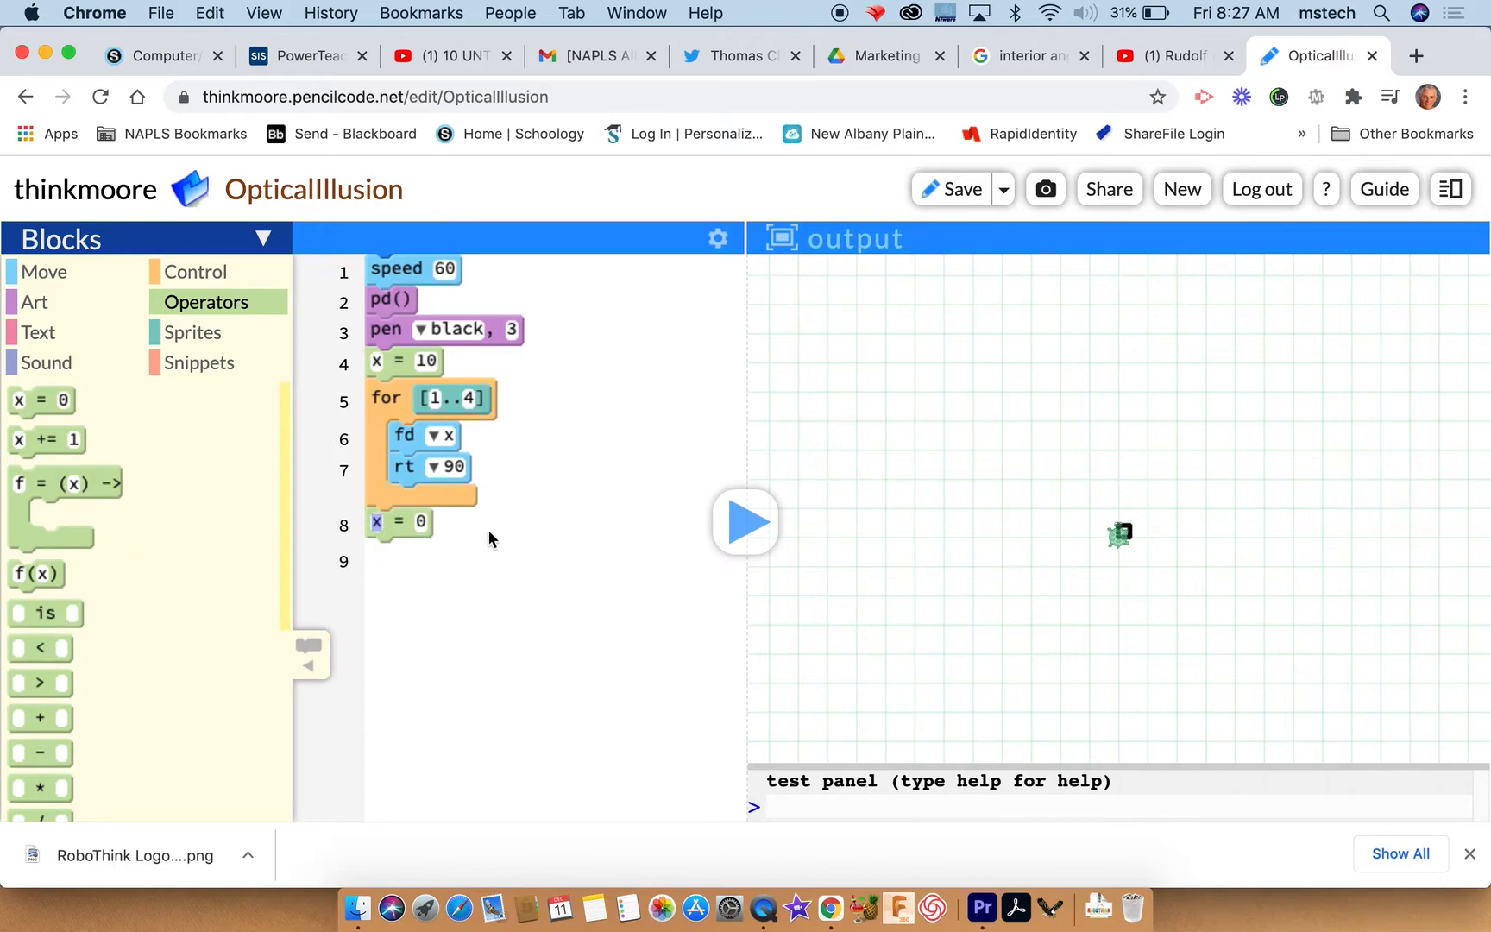
pyautogui.click(398, 521)
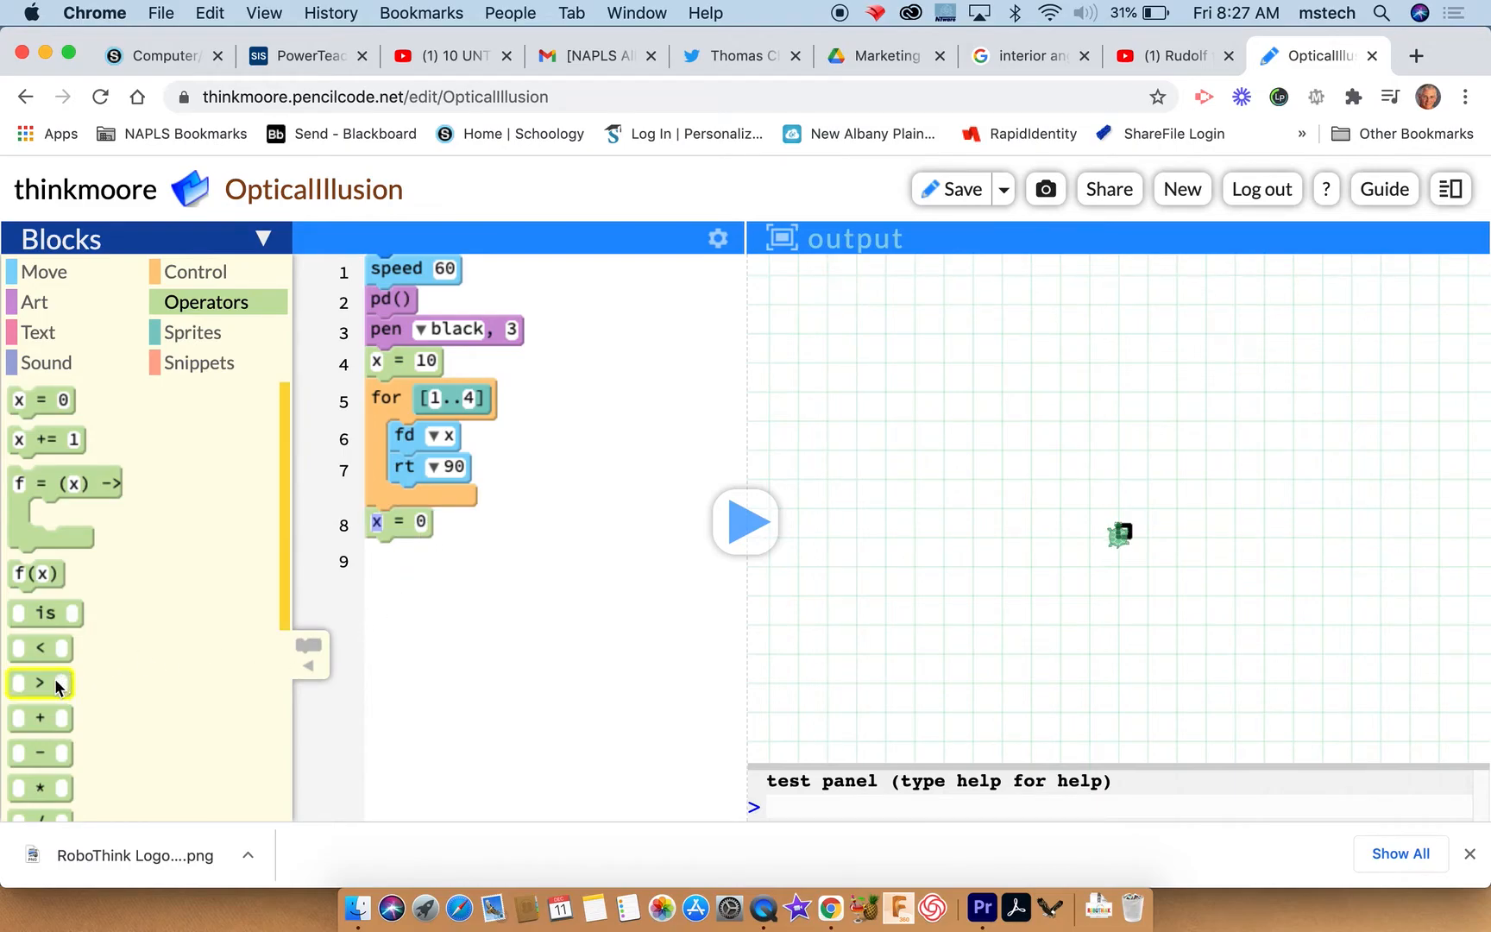
pyautogui.moveTo(40, 718)
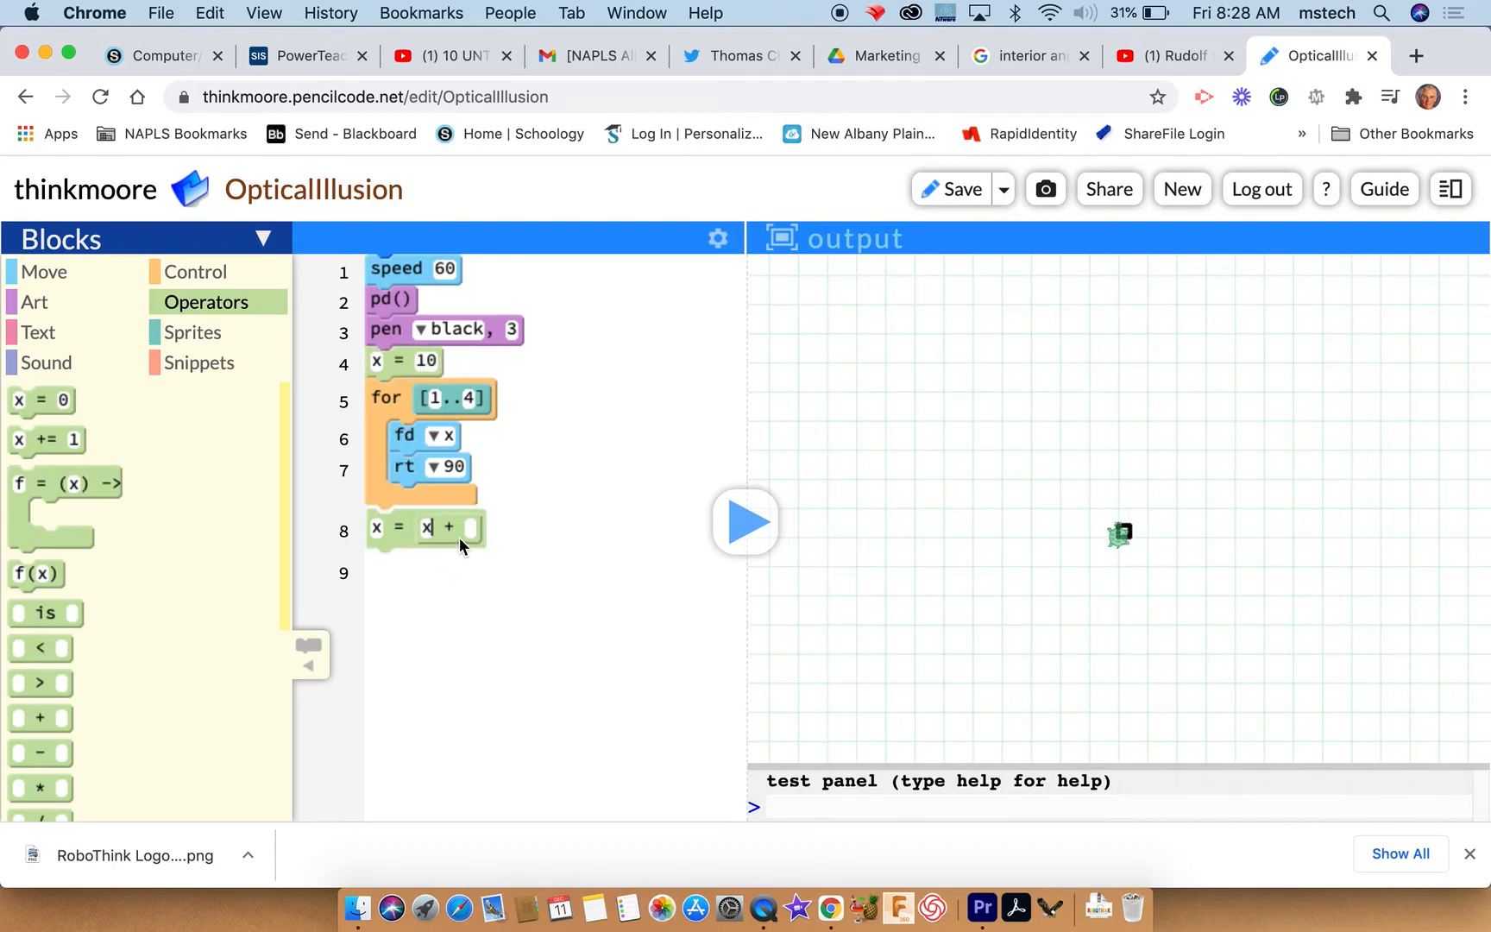
pyautogui.write('10')
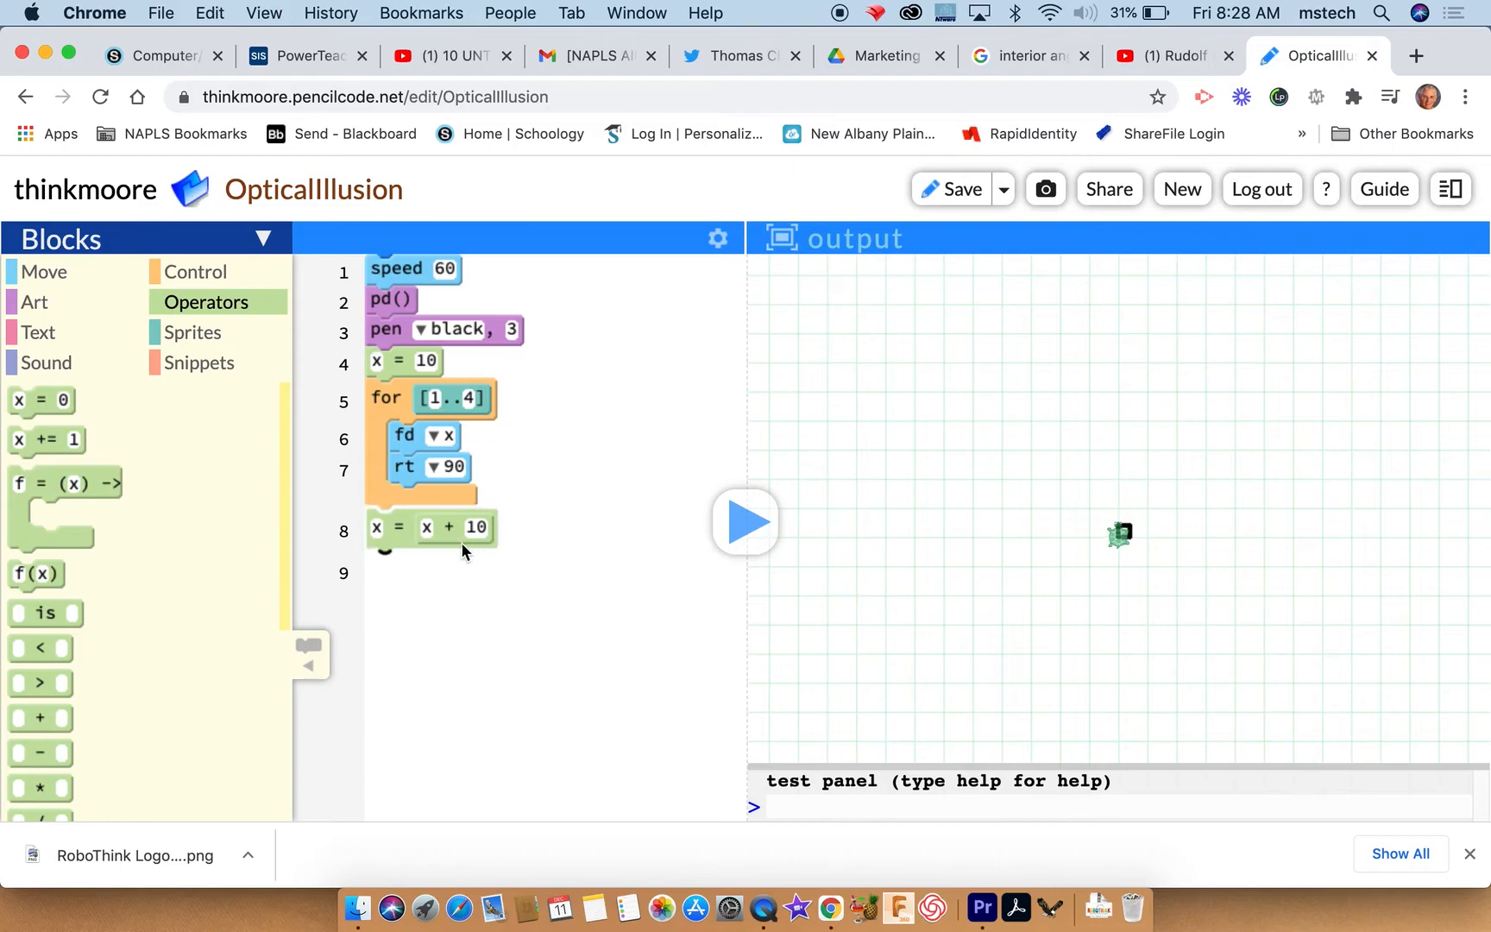
pyautogui.moveTo(488, 537)
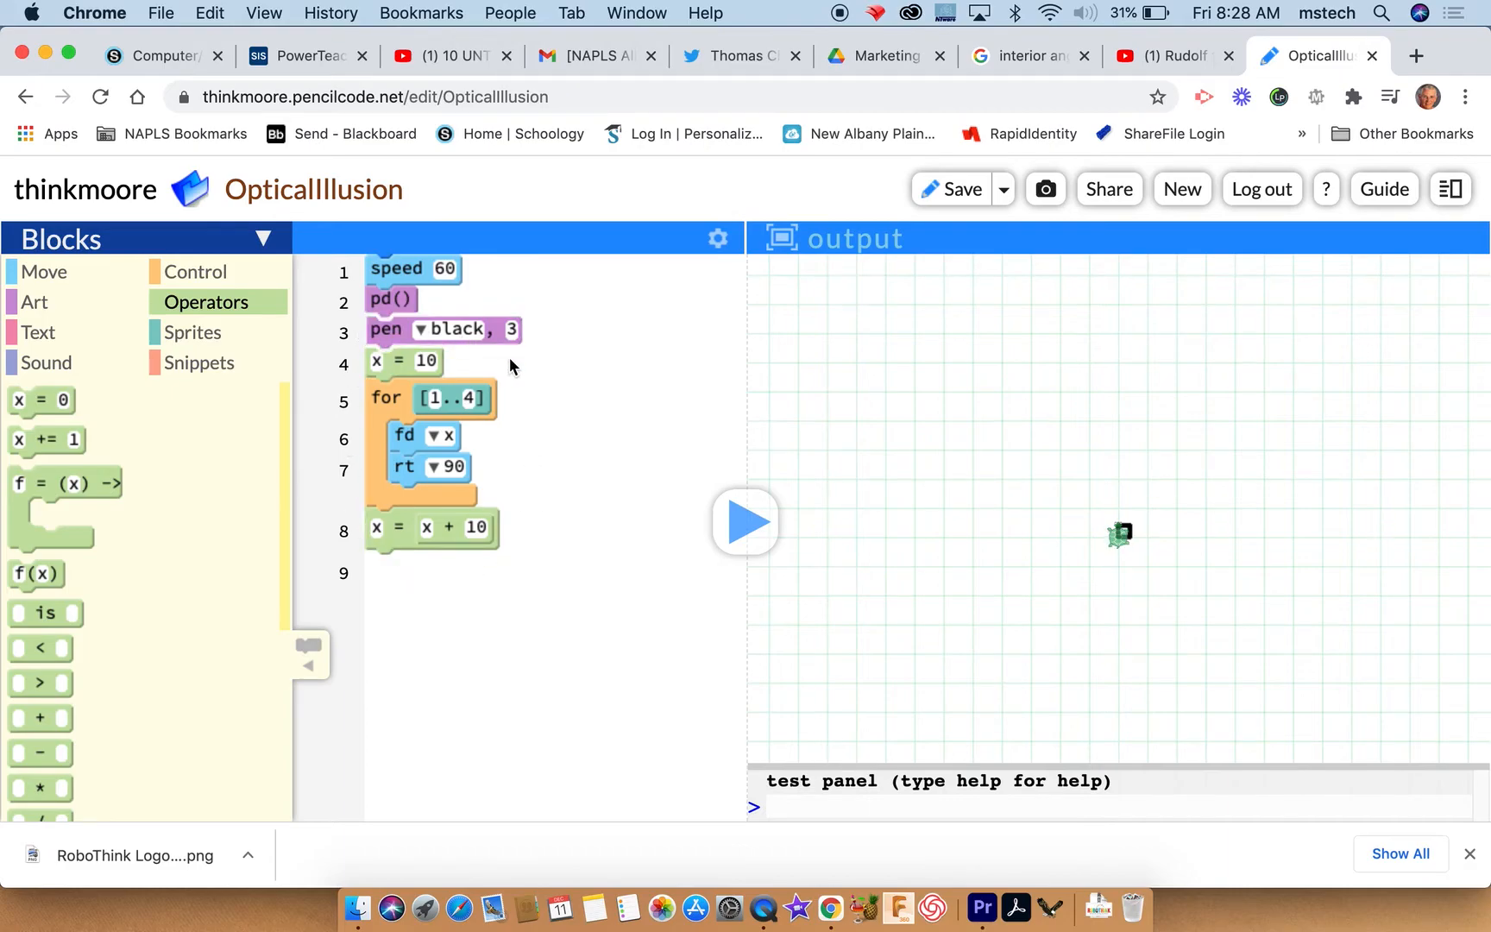
pyautogui.moveTo(195, 273)
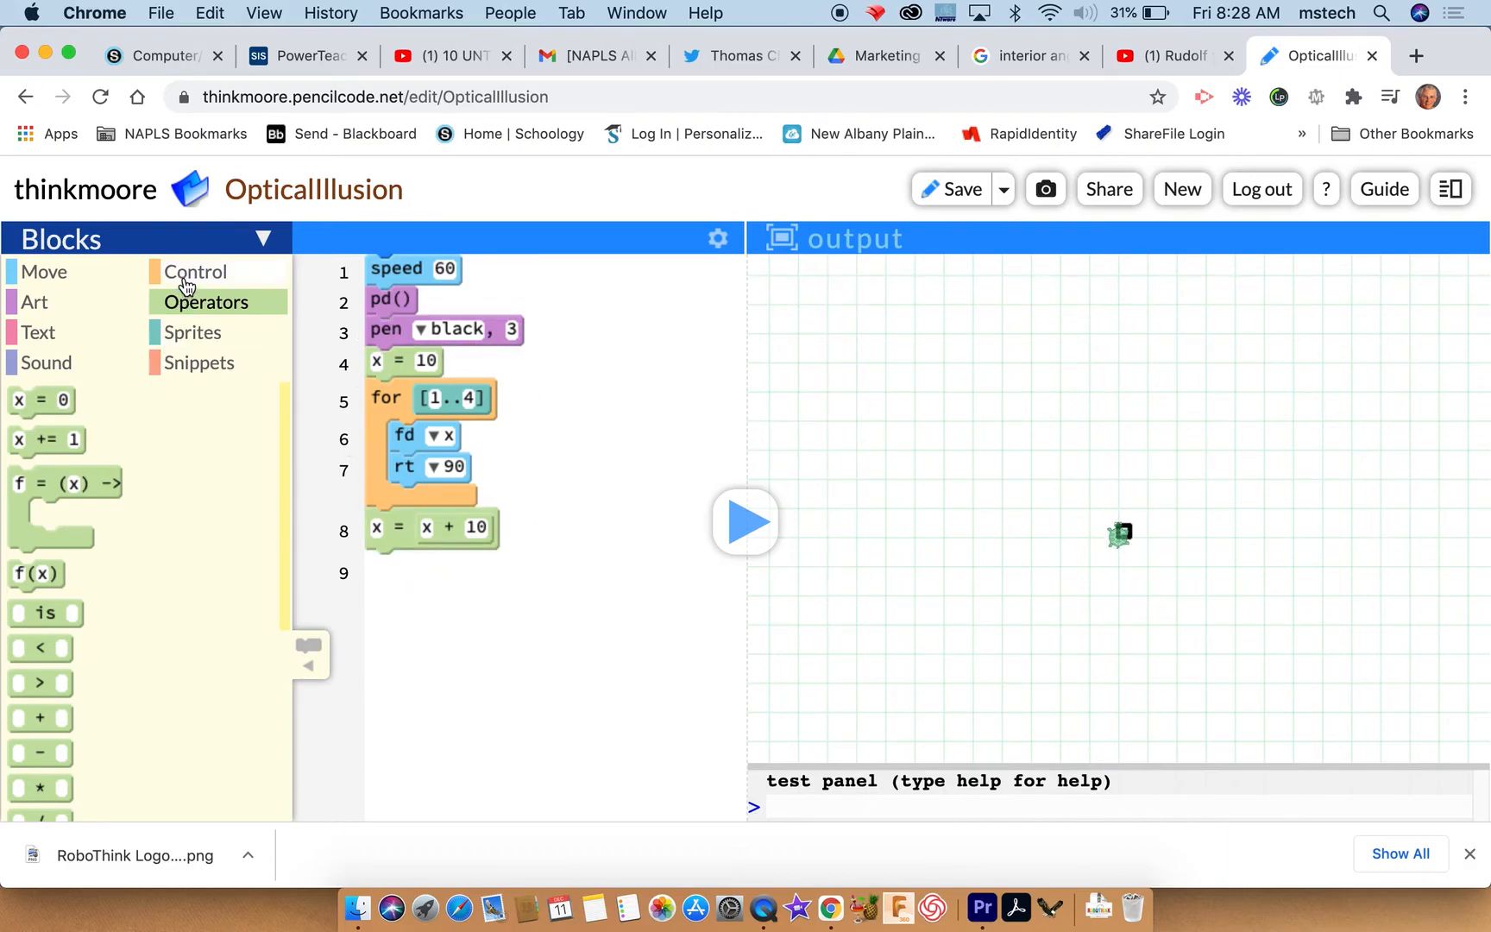
# Wrap the square loop and x = x + 10 in an outer for loop set to repeat 20 times.
pyautogui.click(195, 271)
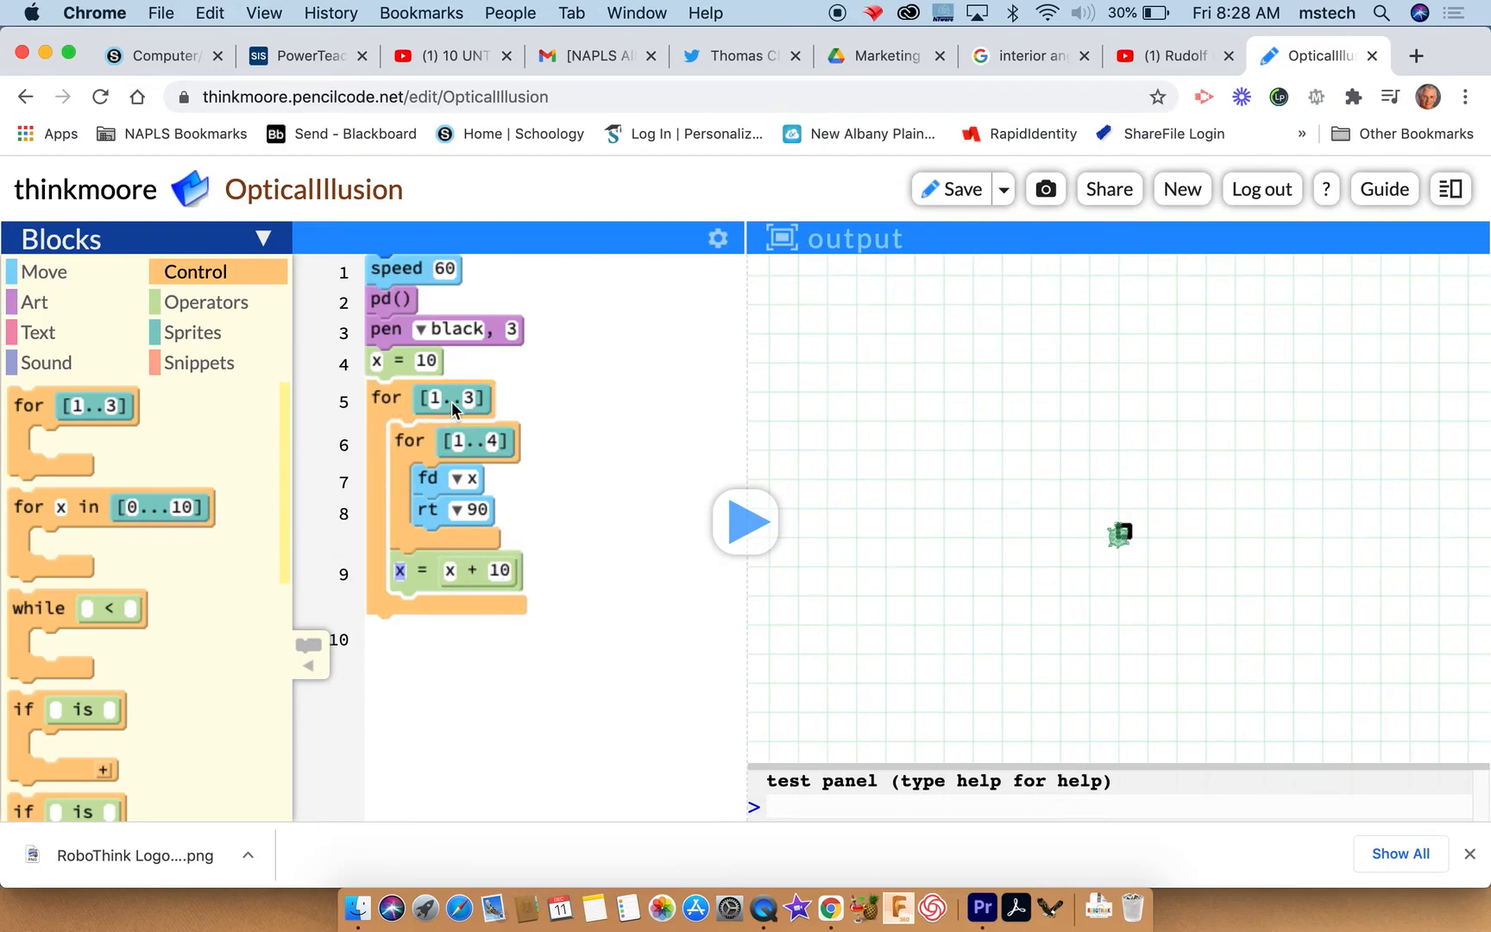
pyautogui.moveTo(484, 409)
pyautogui.write('20')
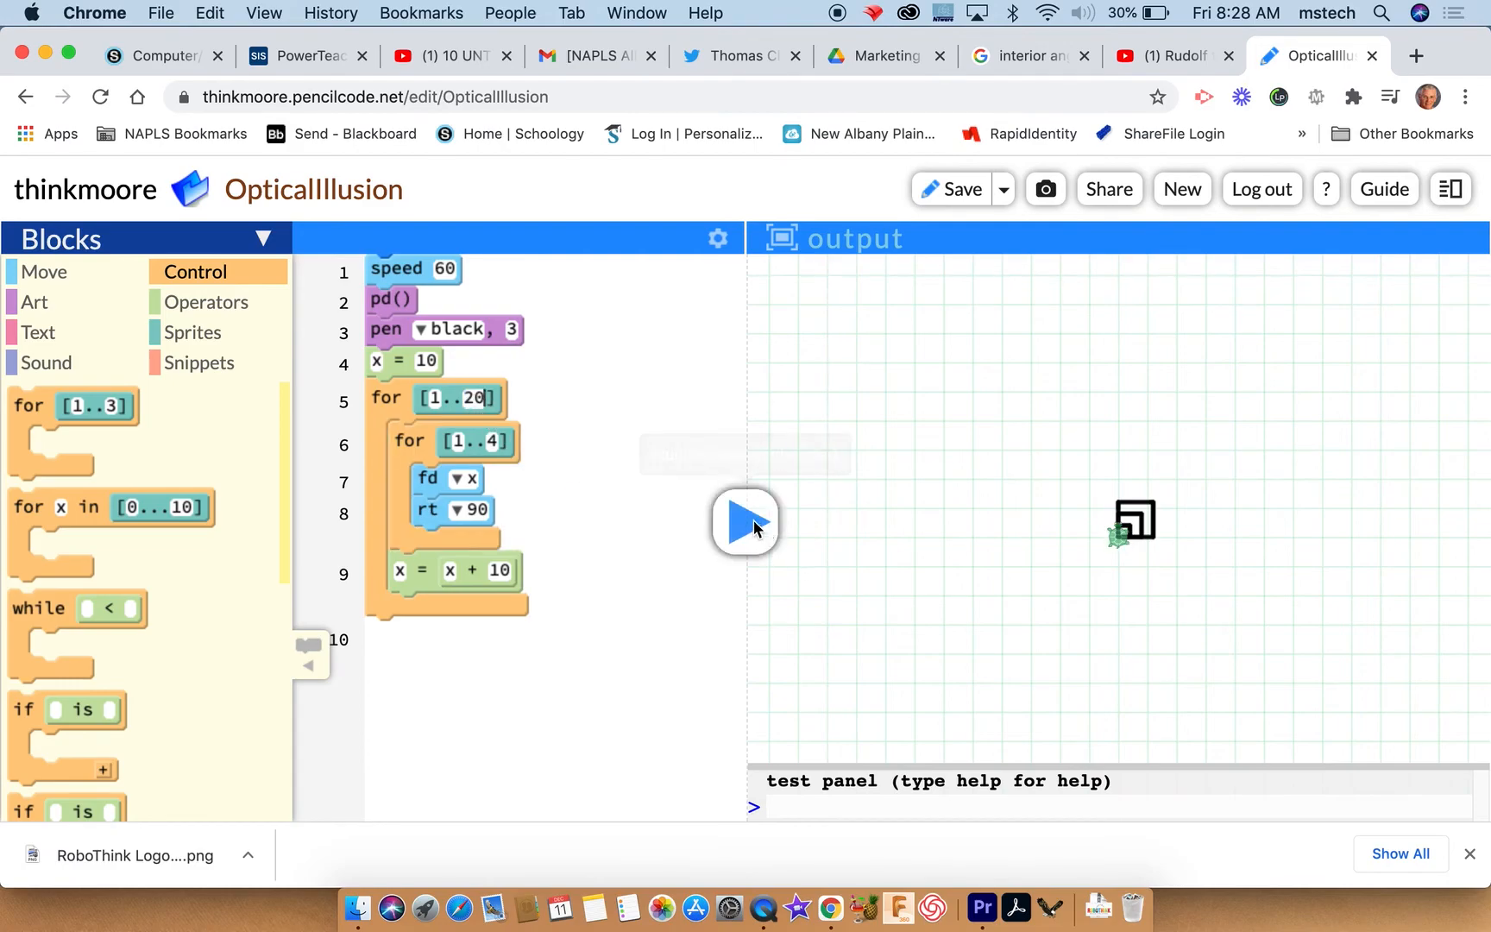
# Run the nested-loop program to draw growing squares from one corner, then stop it.
pyautogui.click(746, 521)
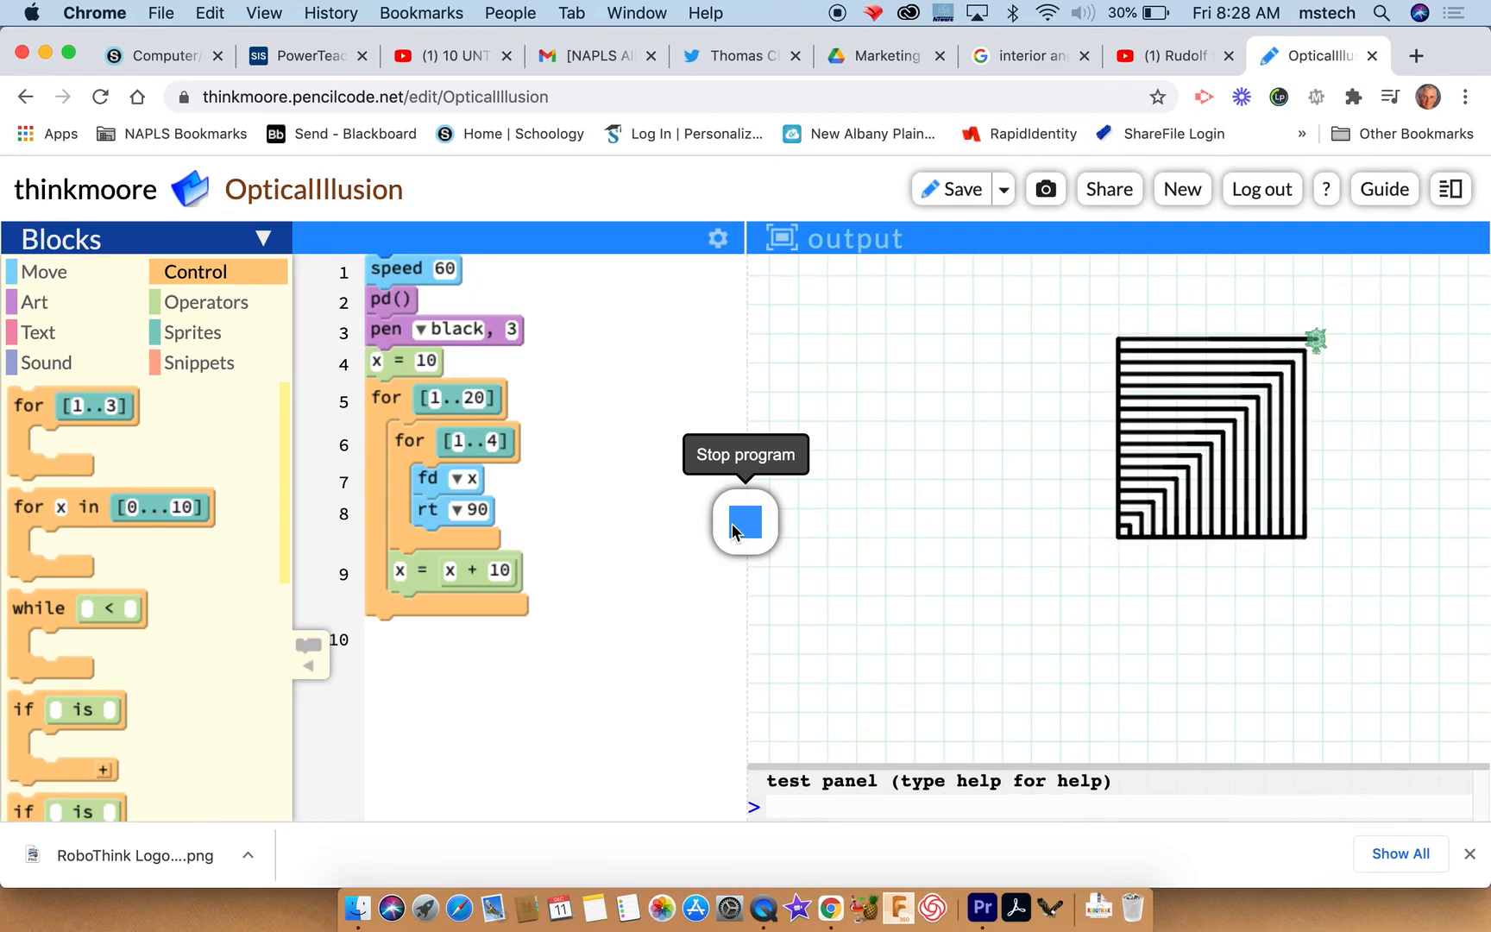
pyautogui.click(744, 521)
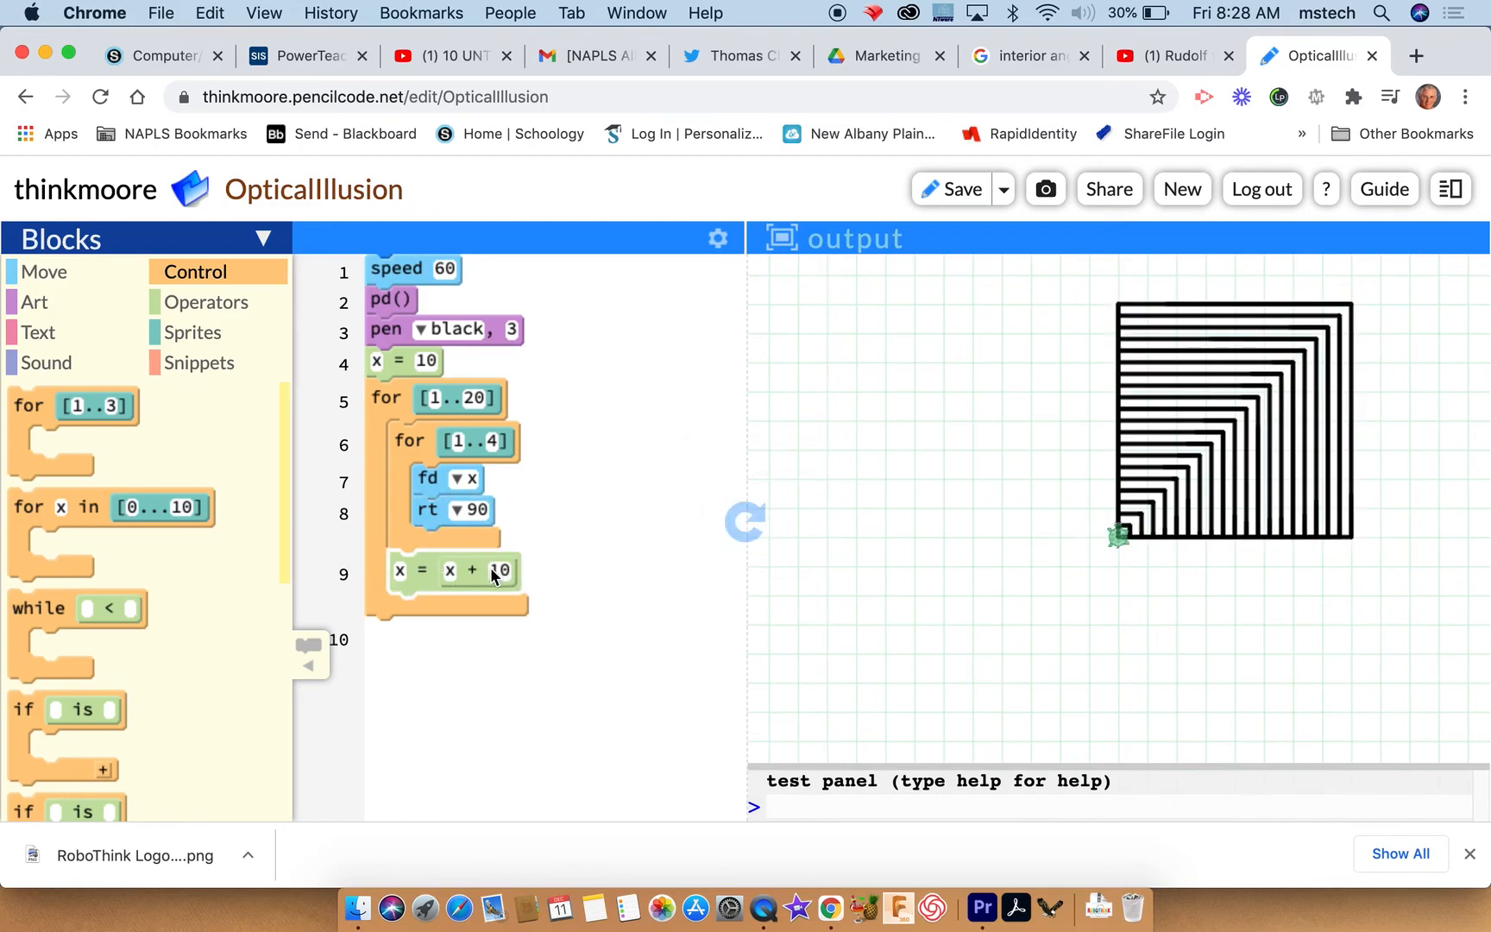